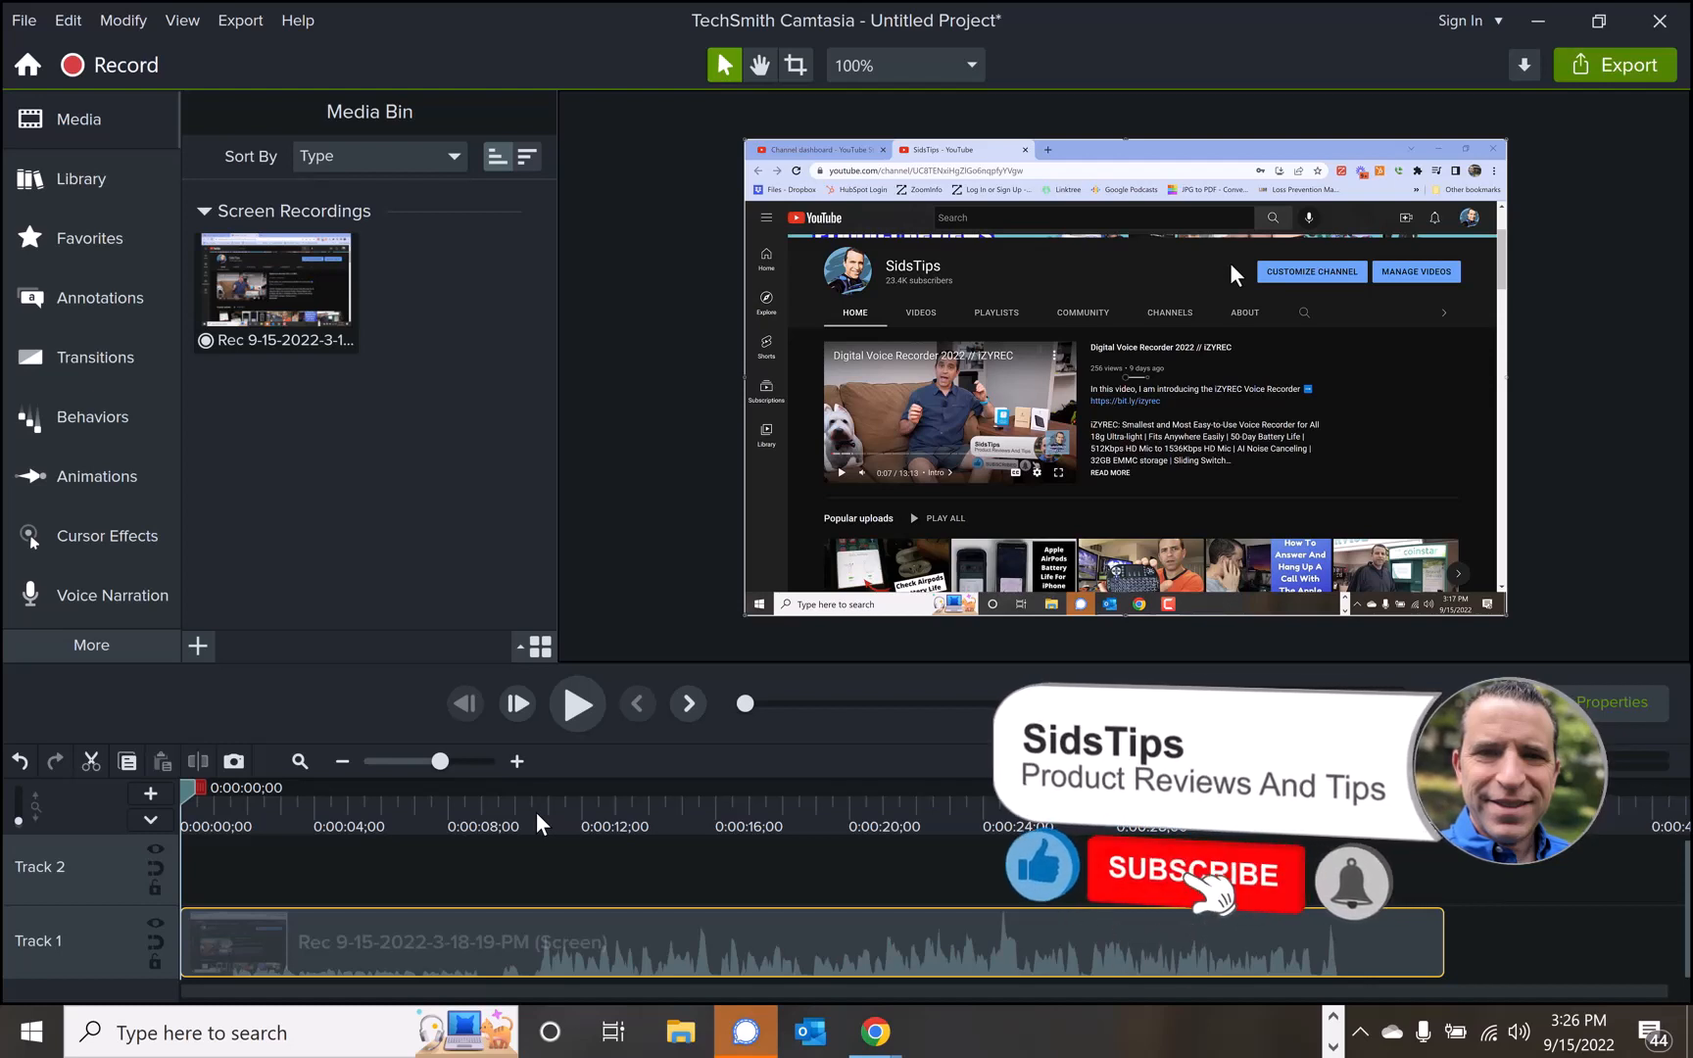
Step: Play the 37-second screen recording on Track 1 in the preview
left_click(576, 704)
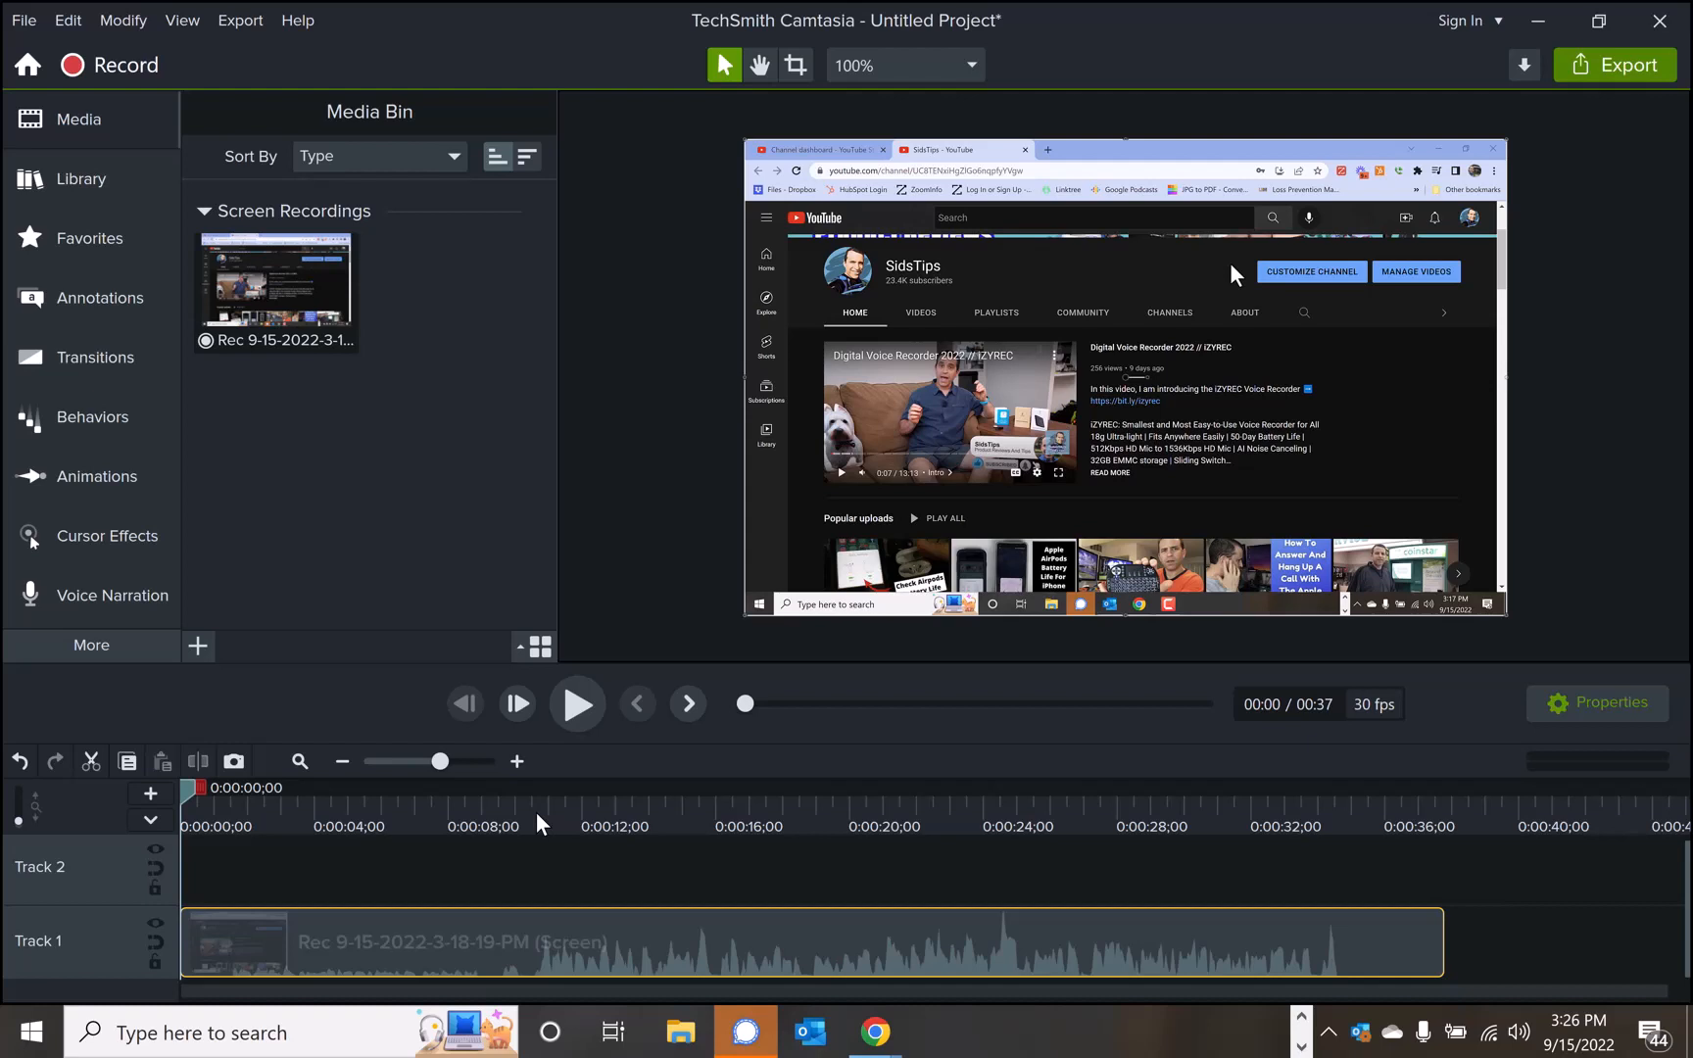
mouse_move(578, 751)
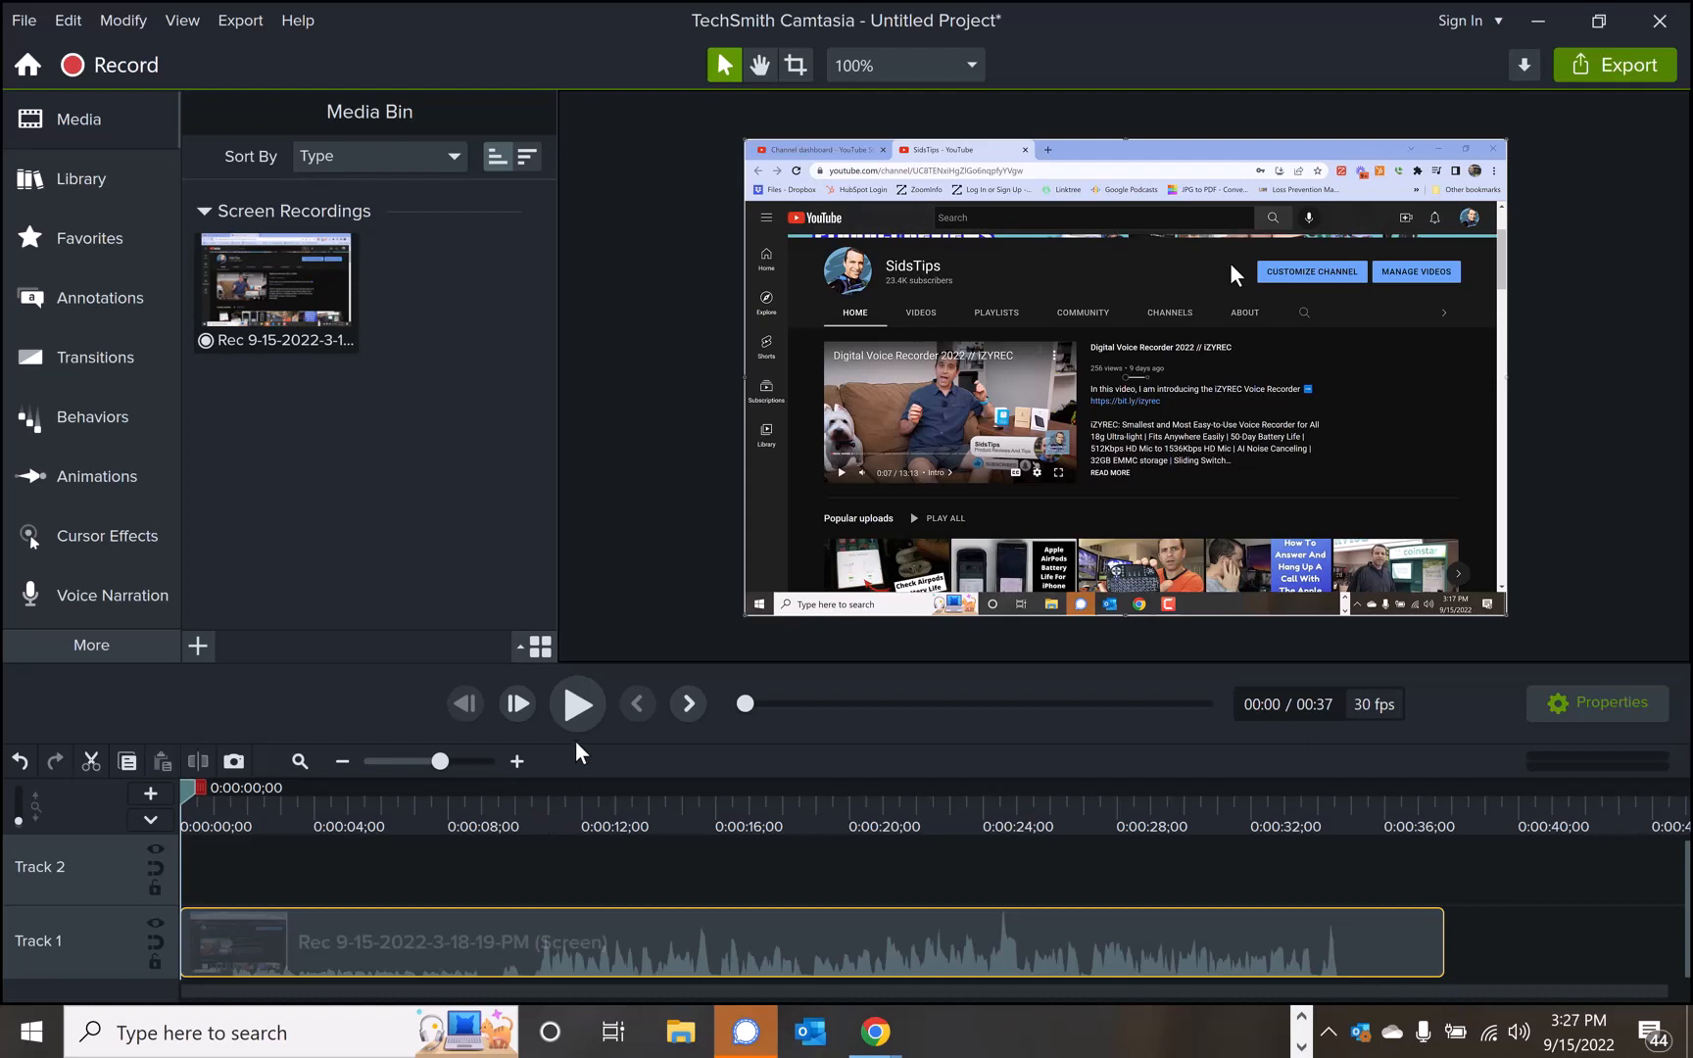
mouse_move(576, 704)
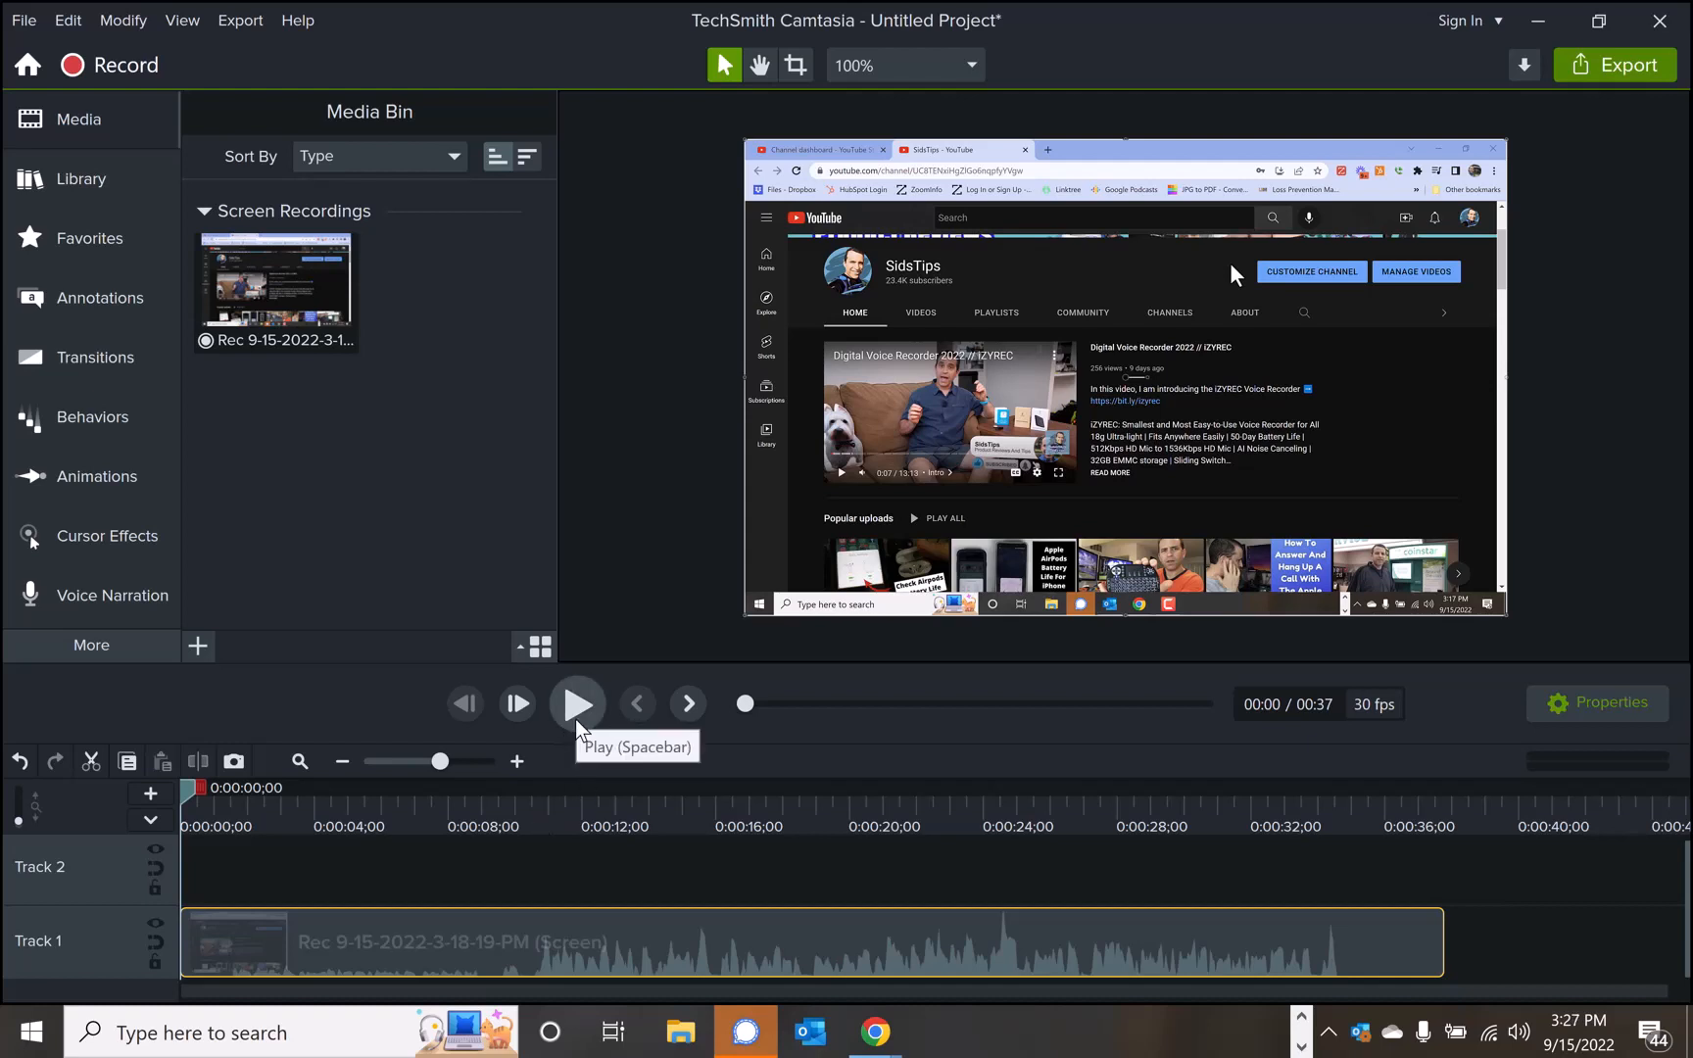
left_click(576, 702)
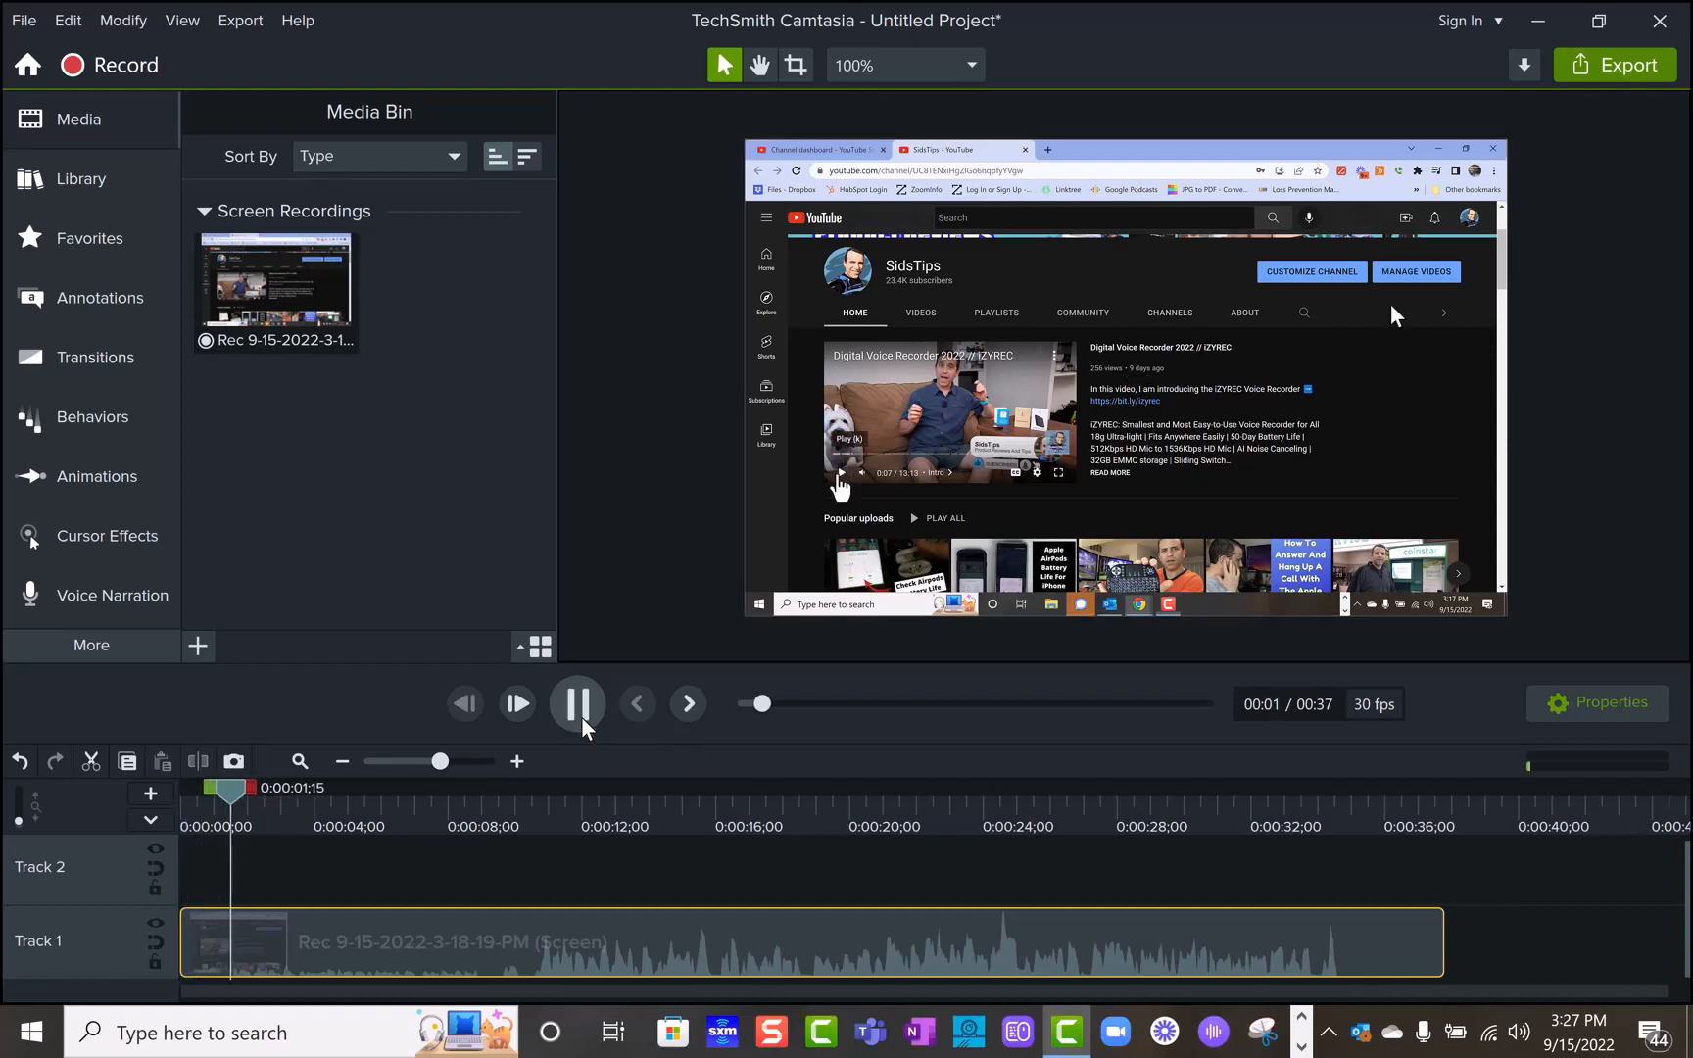
Step: Pause, then export the recording as MP4 'test' to Downloads, hitting a hardware-accelerator error
left_click(576, 702)
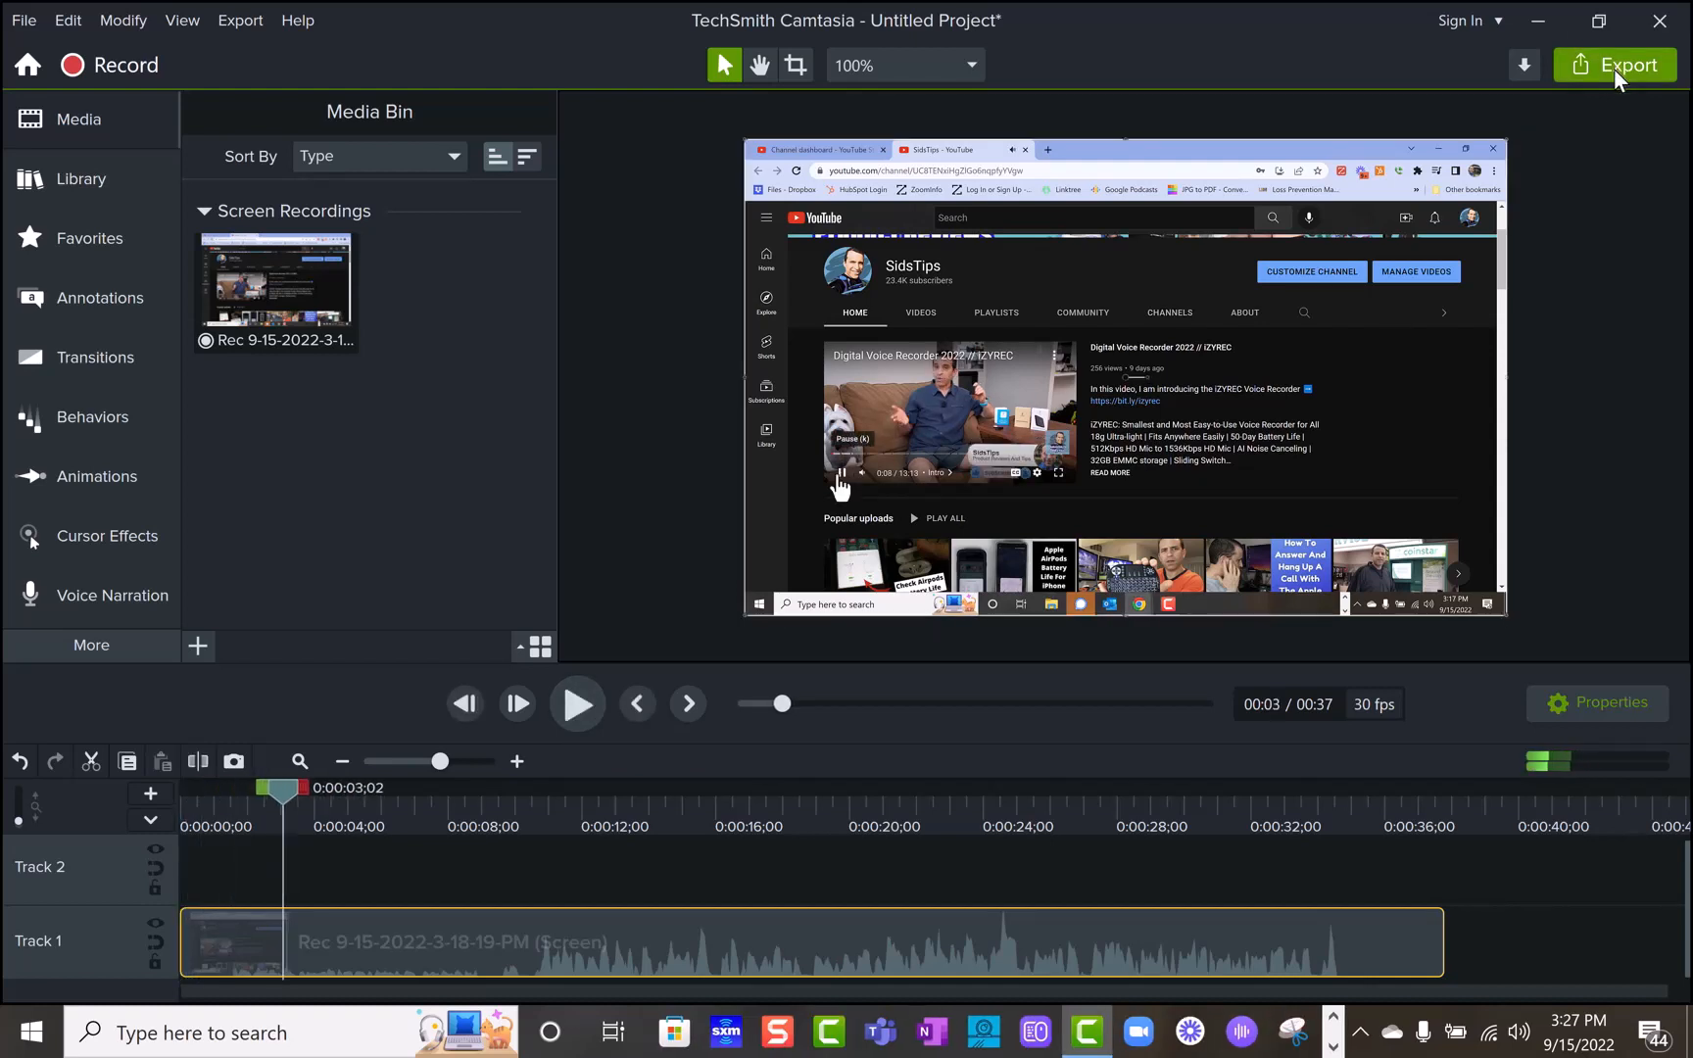
left_click(1613, 65)
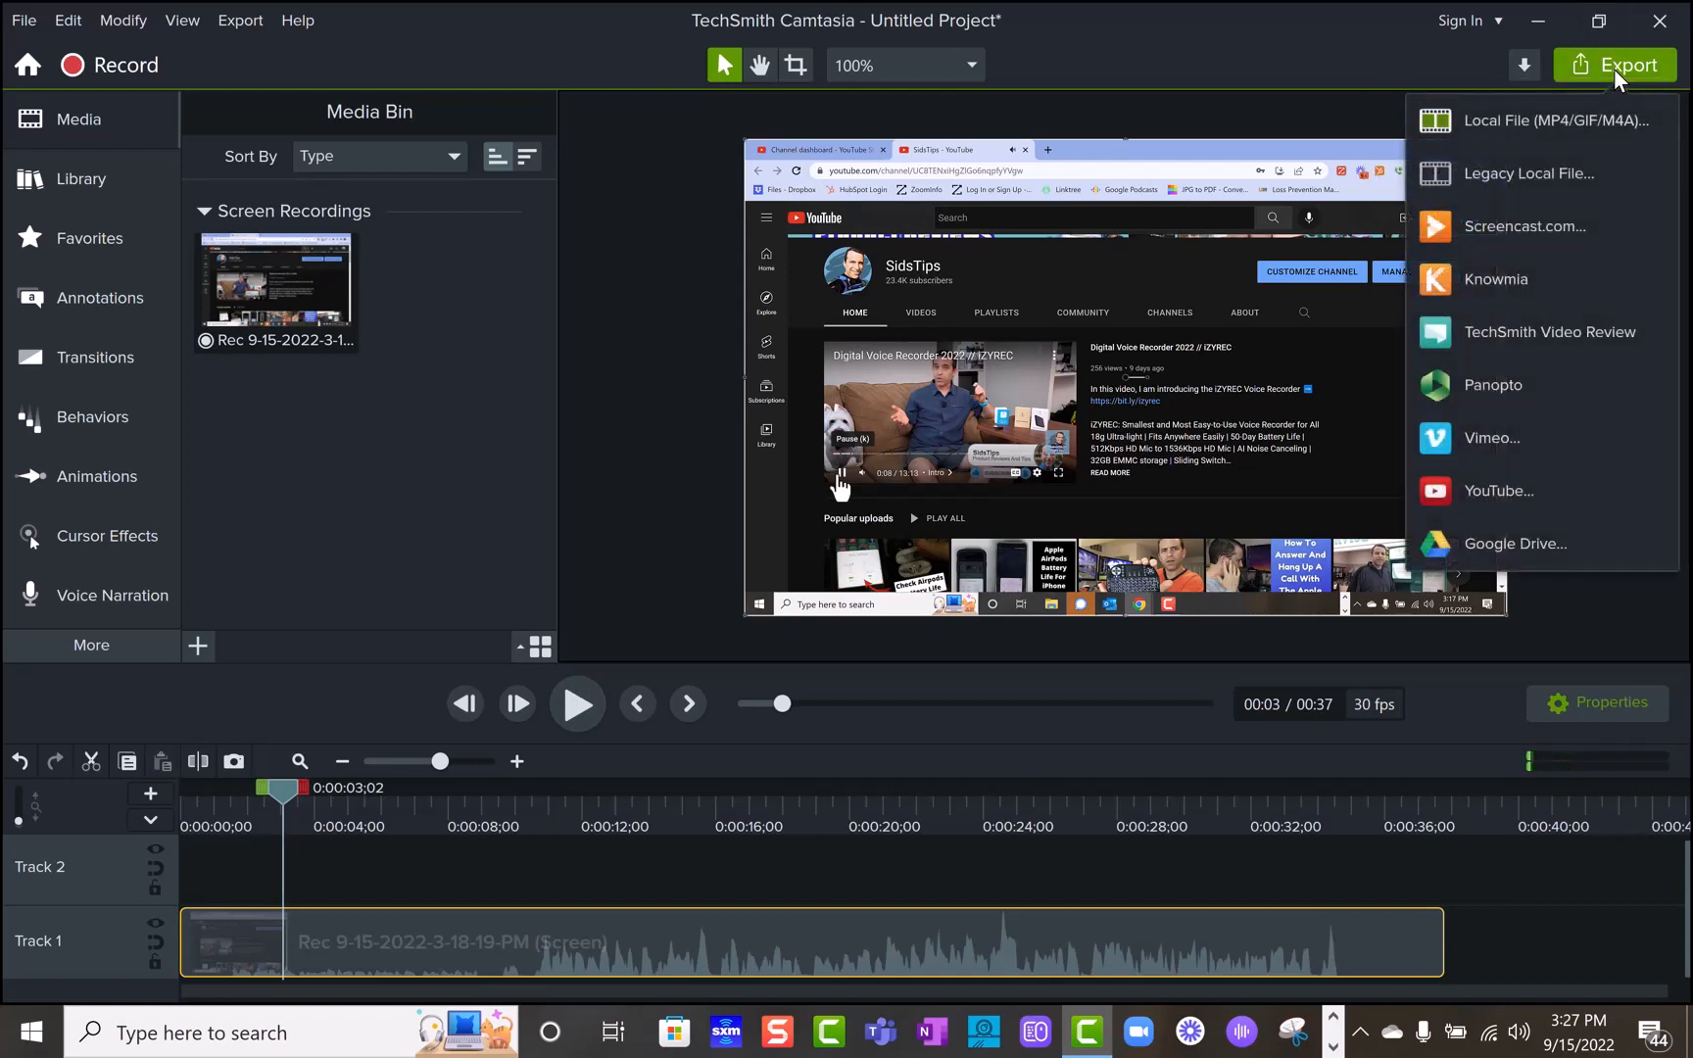
left_click(1555, 120)
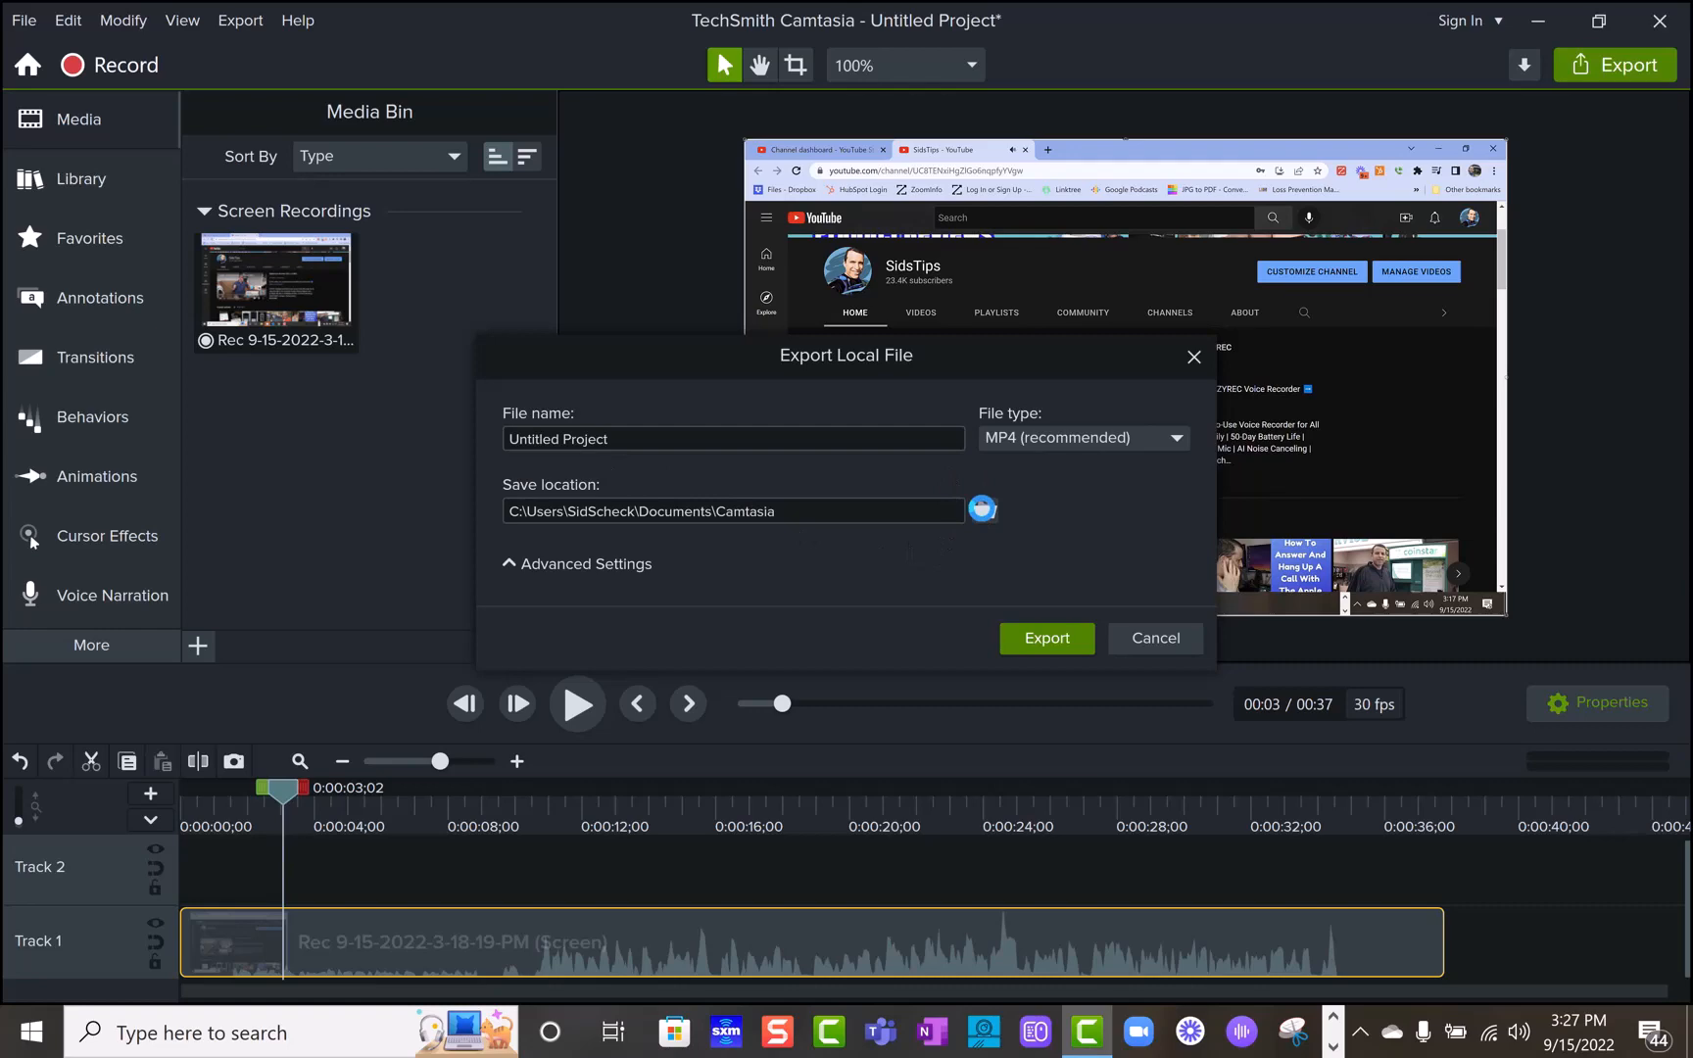
left_click(981, 509)
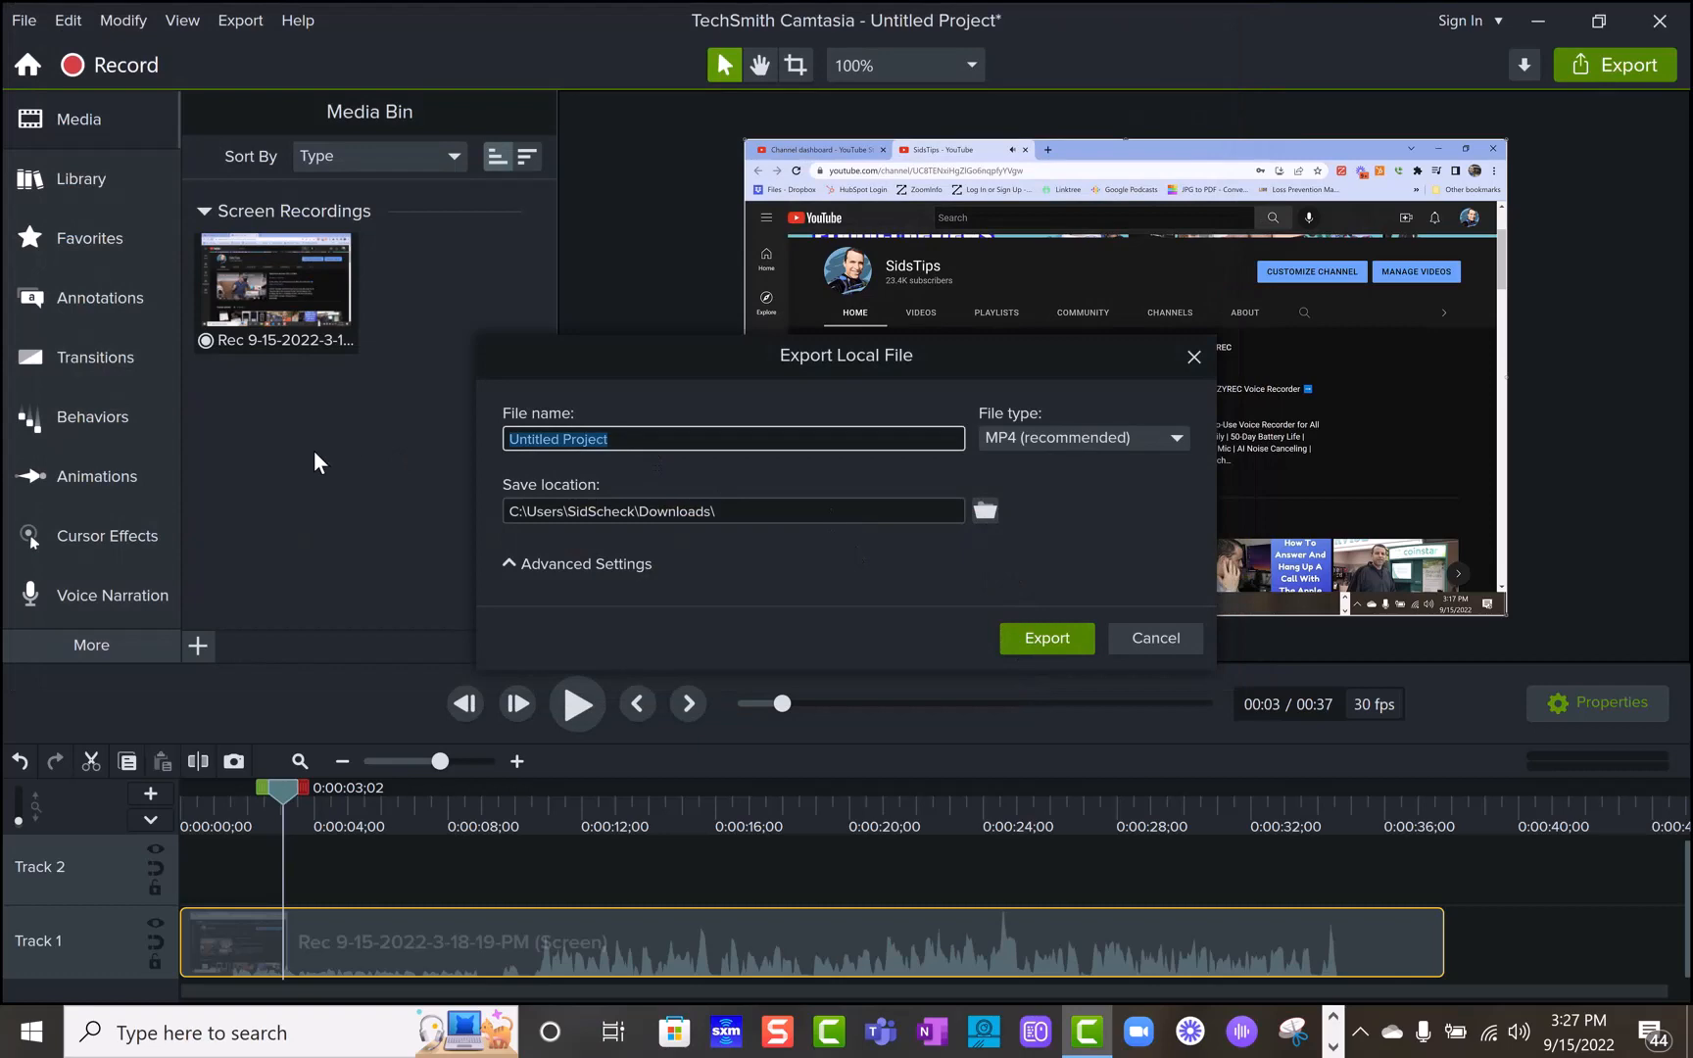
type("test")
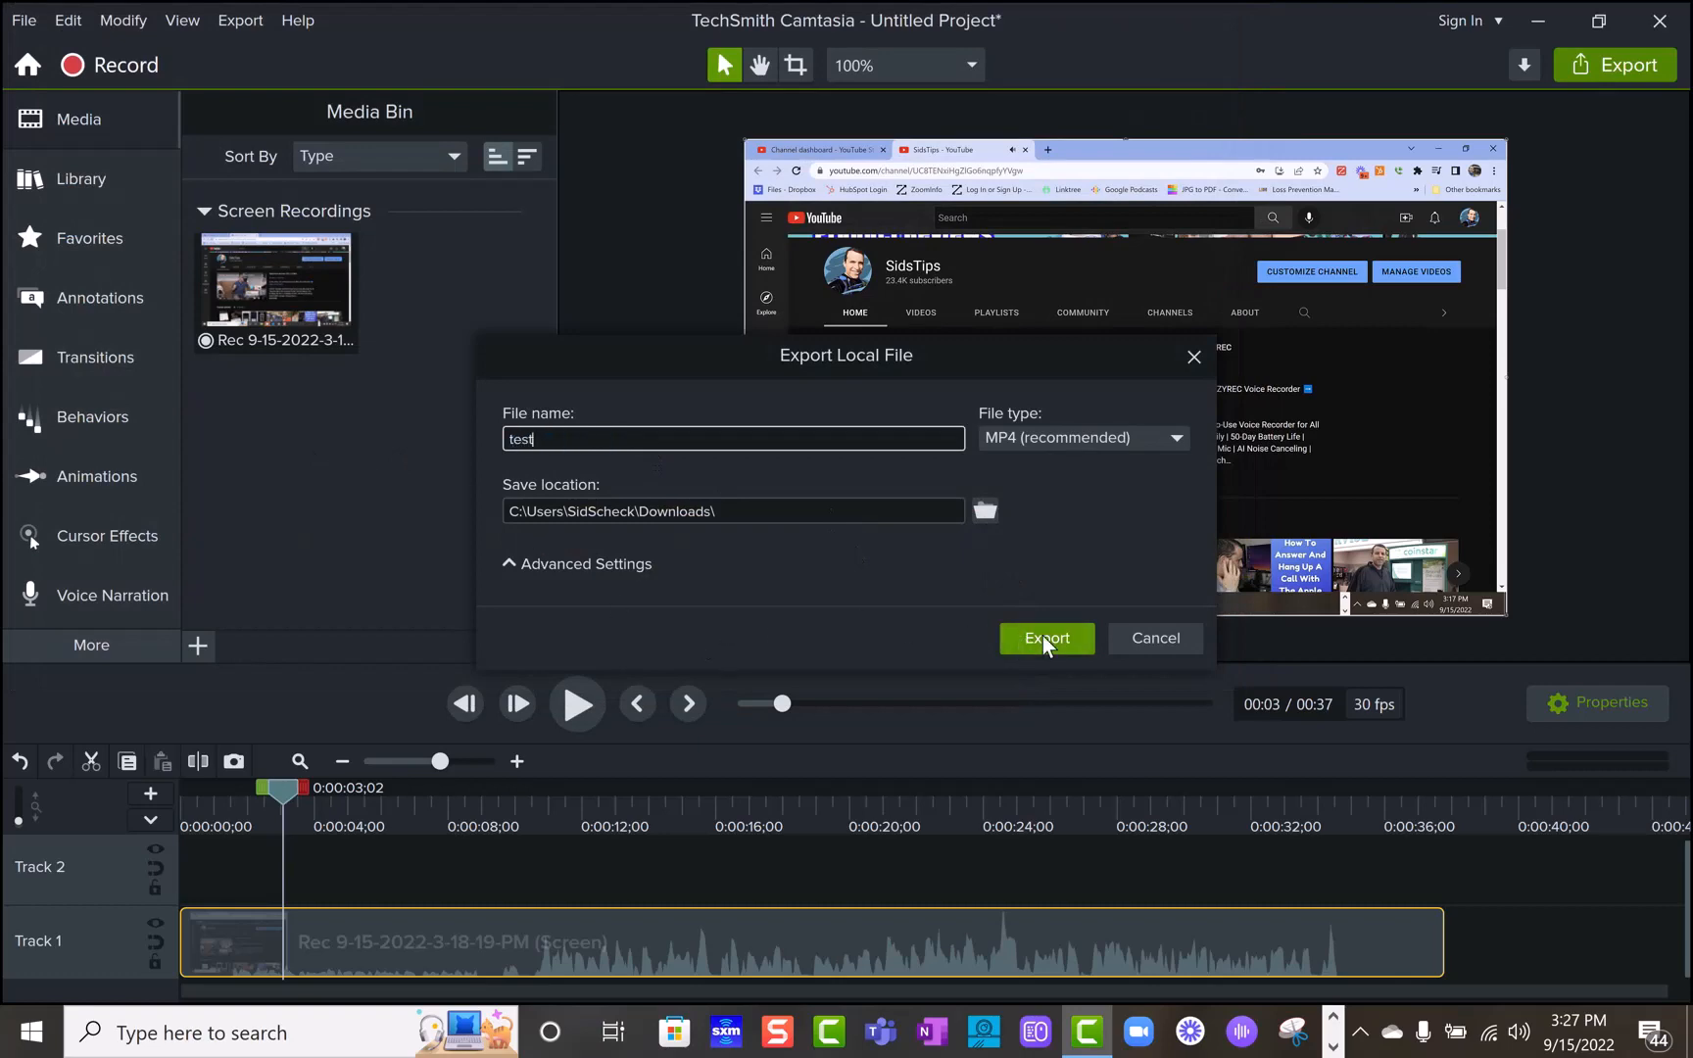
left_click(1043, 638)
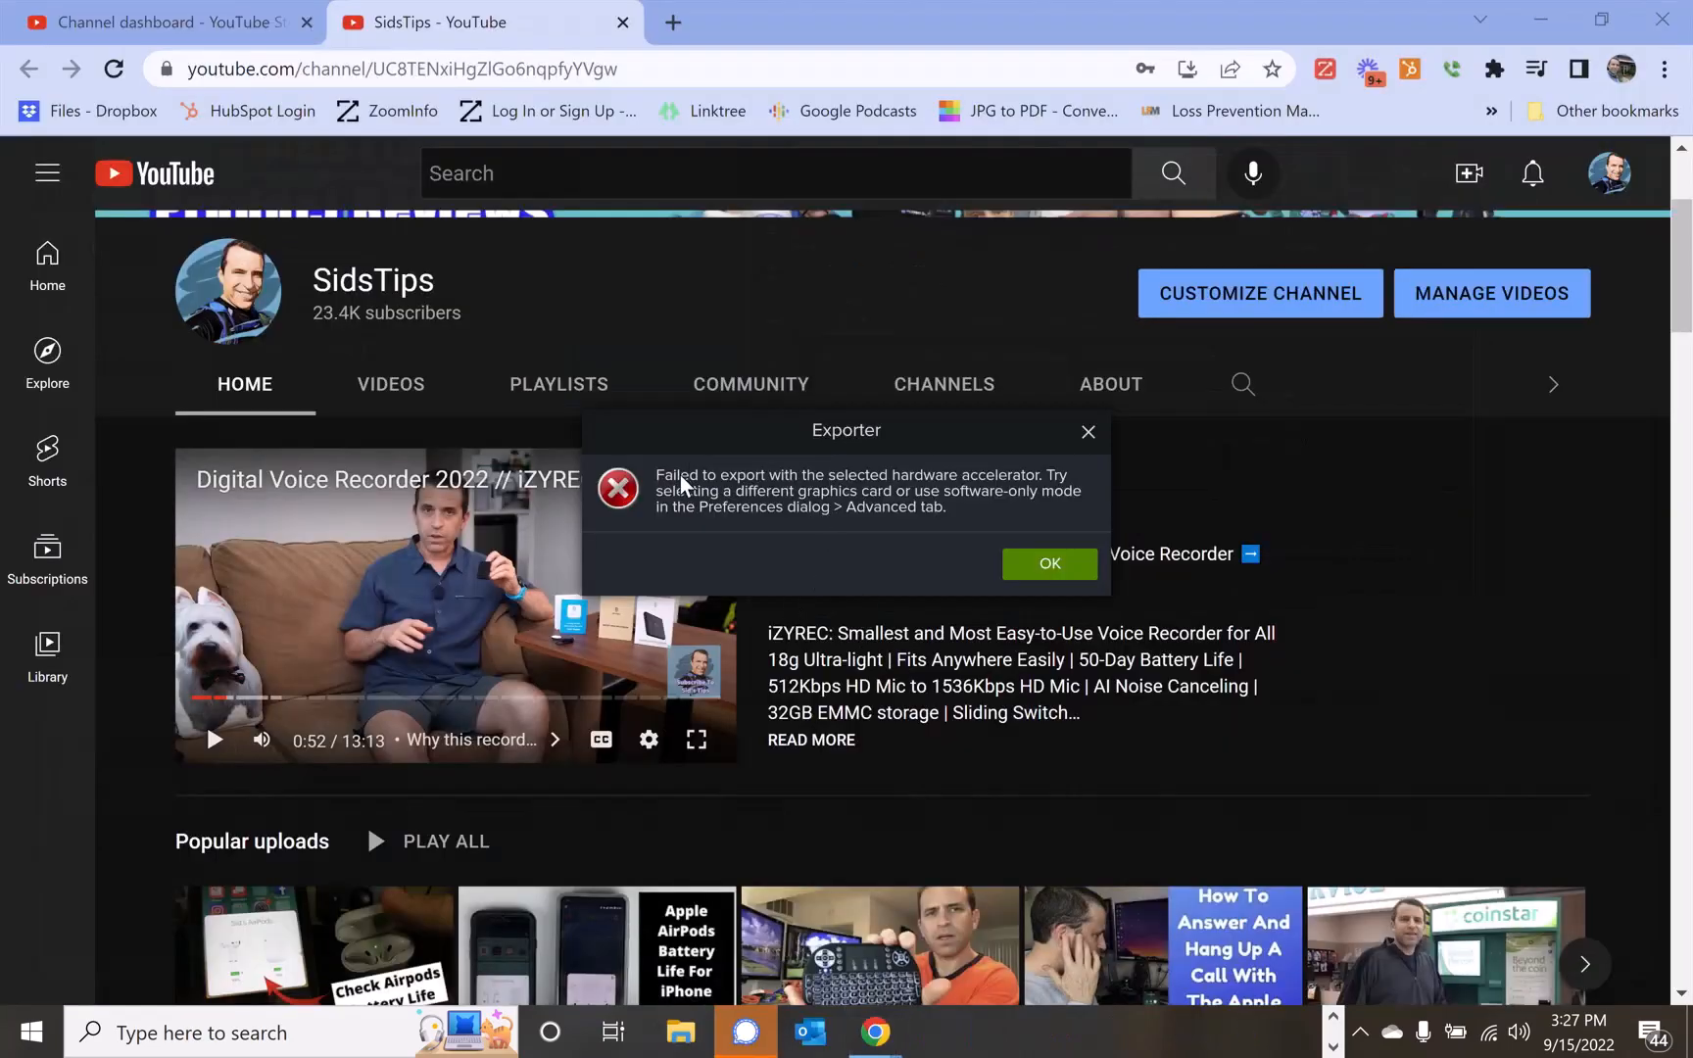
mouse_move(965, 507)
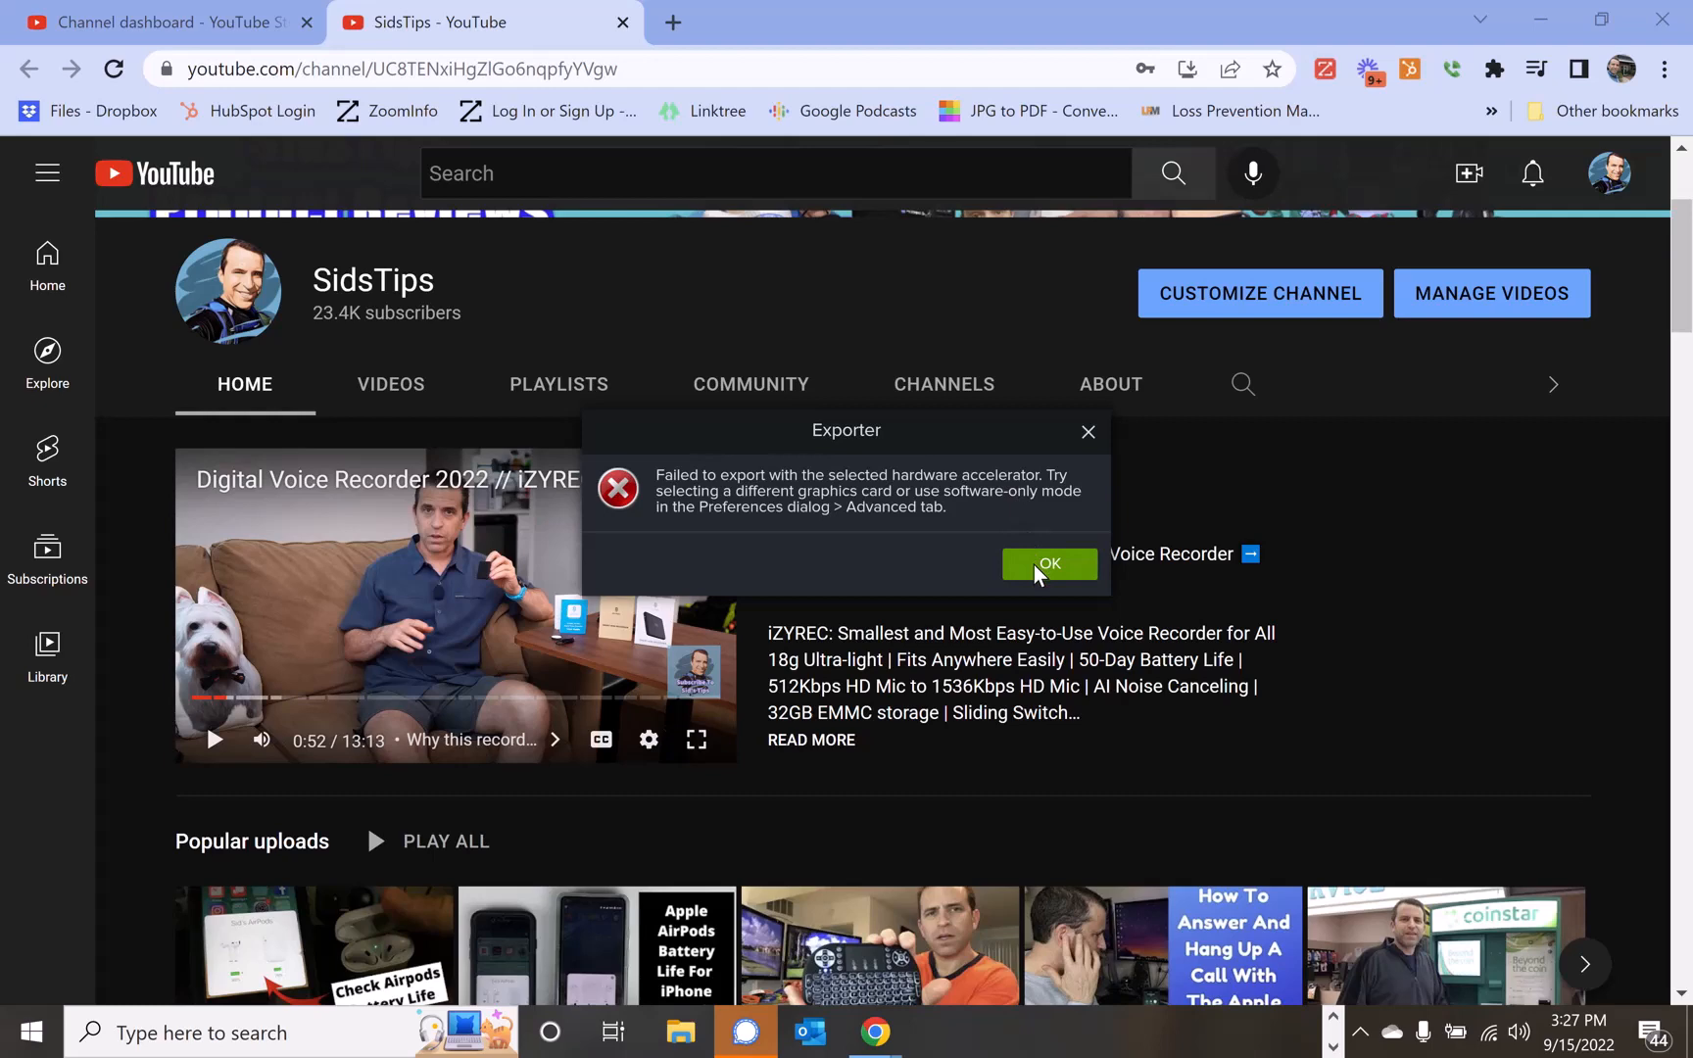
Step: Close the Exporter hardware-accelerator error dialog with OK
left_click(1046, 564)
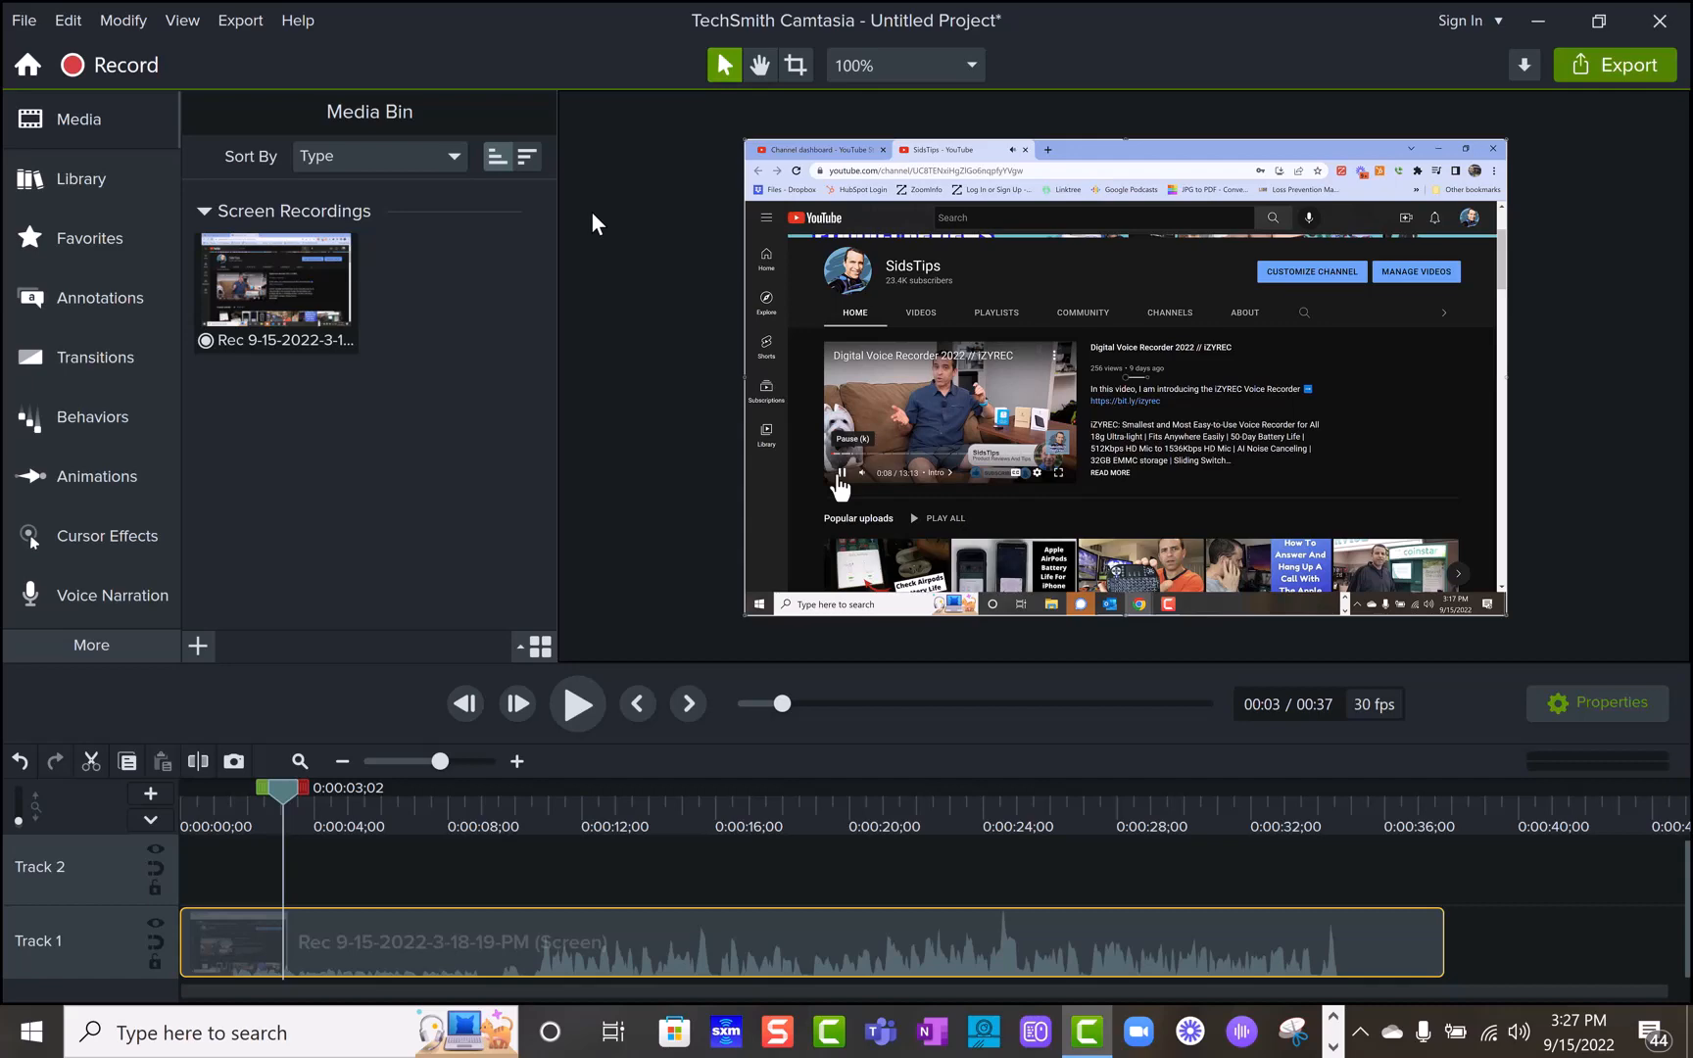
mouse_move(67, 19)
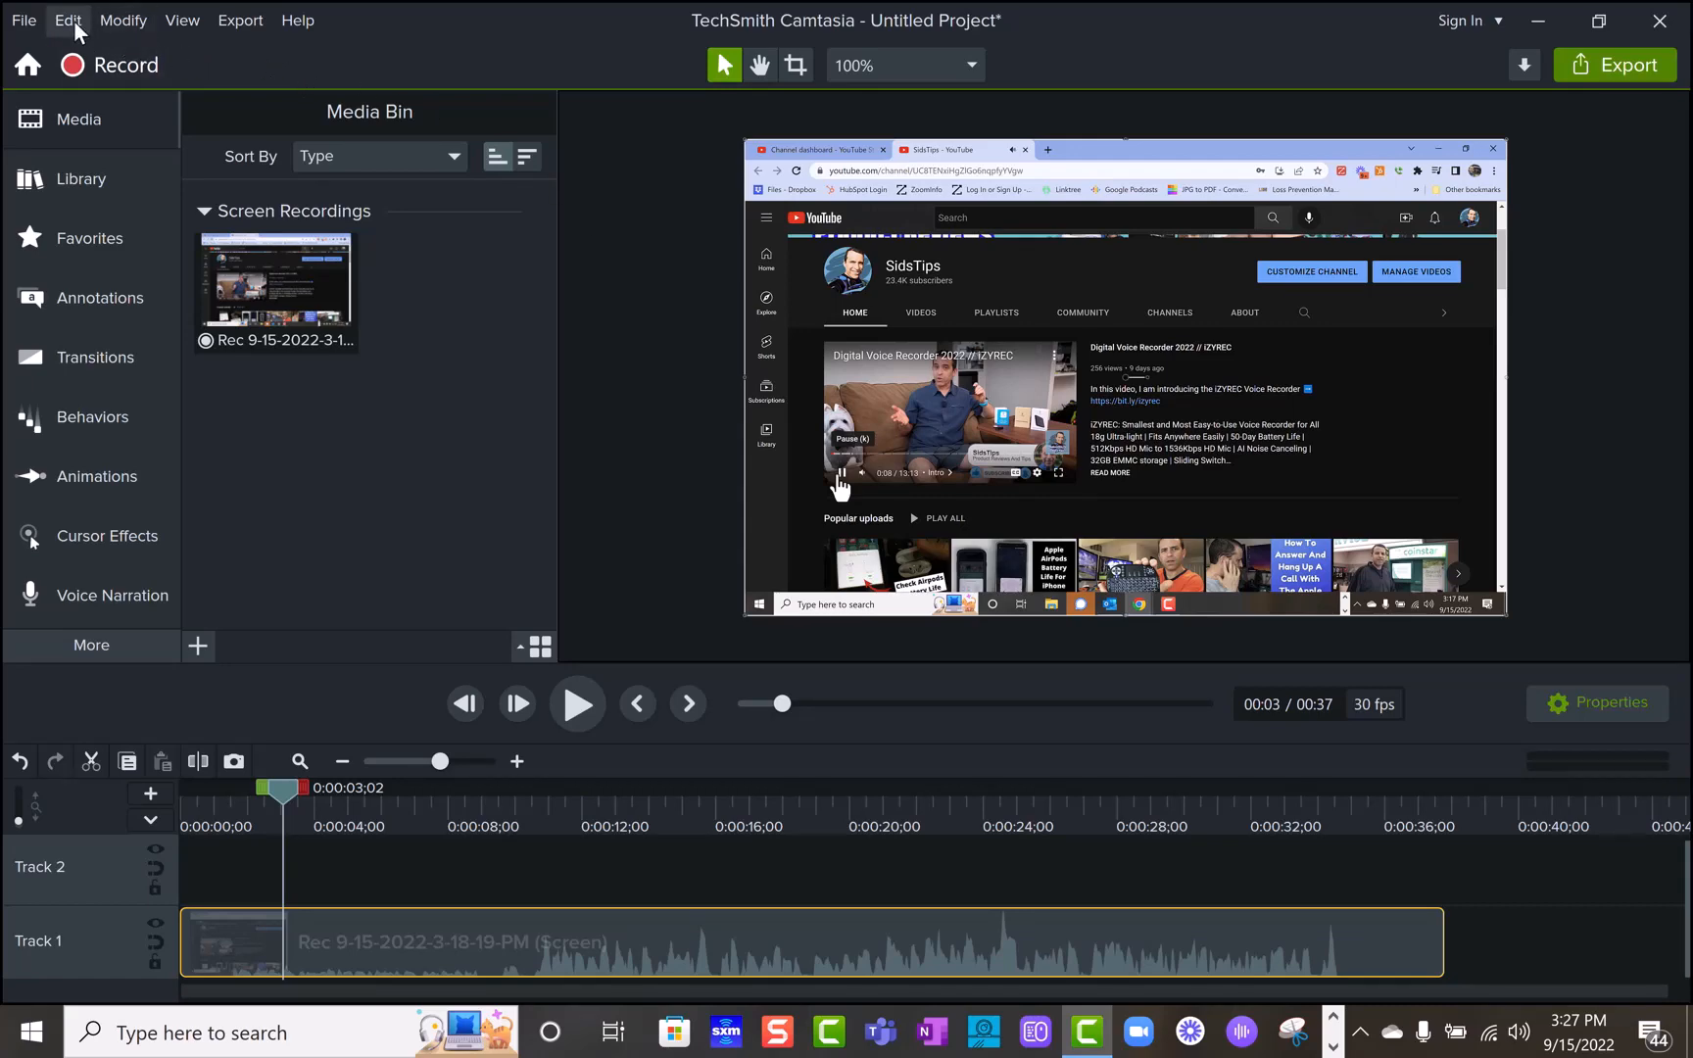
Step: Set Advanced preferences Hardware Acceleration to 'Use software-only mode' and apply it
left_click(67, 19)
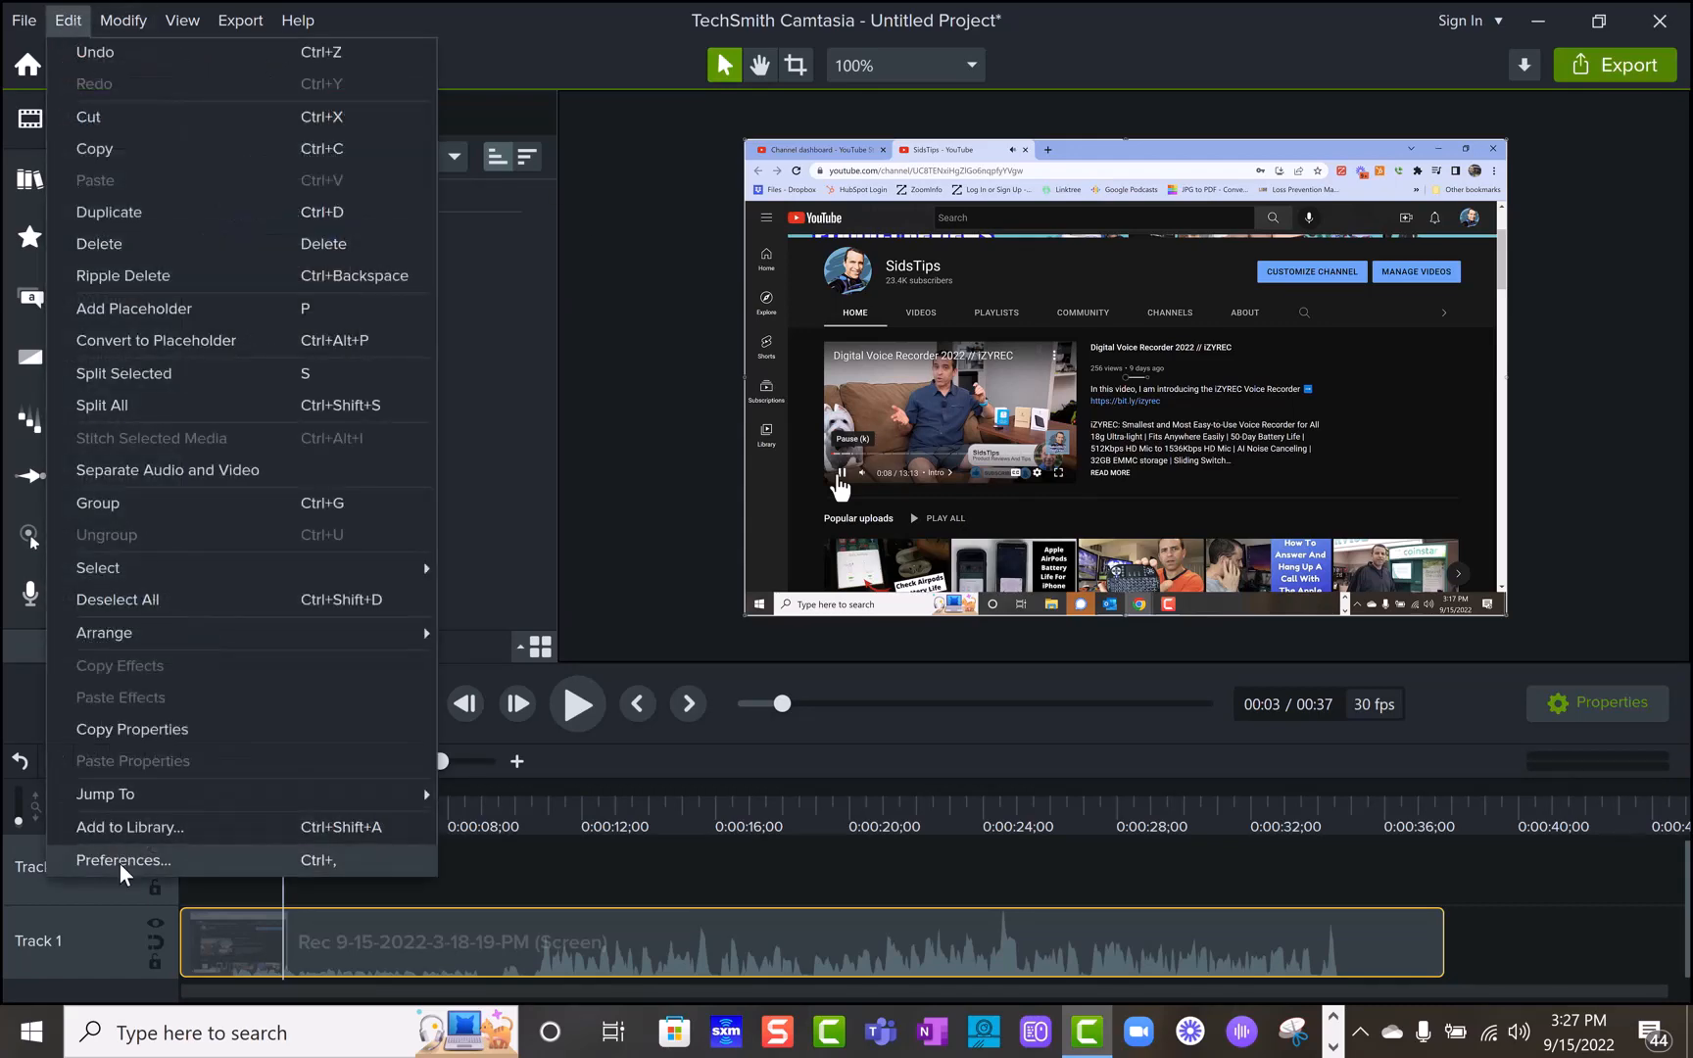
left_click(123, 861)
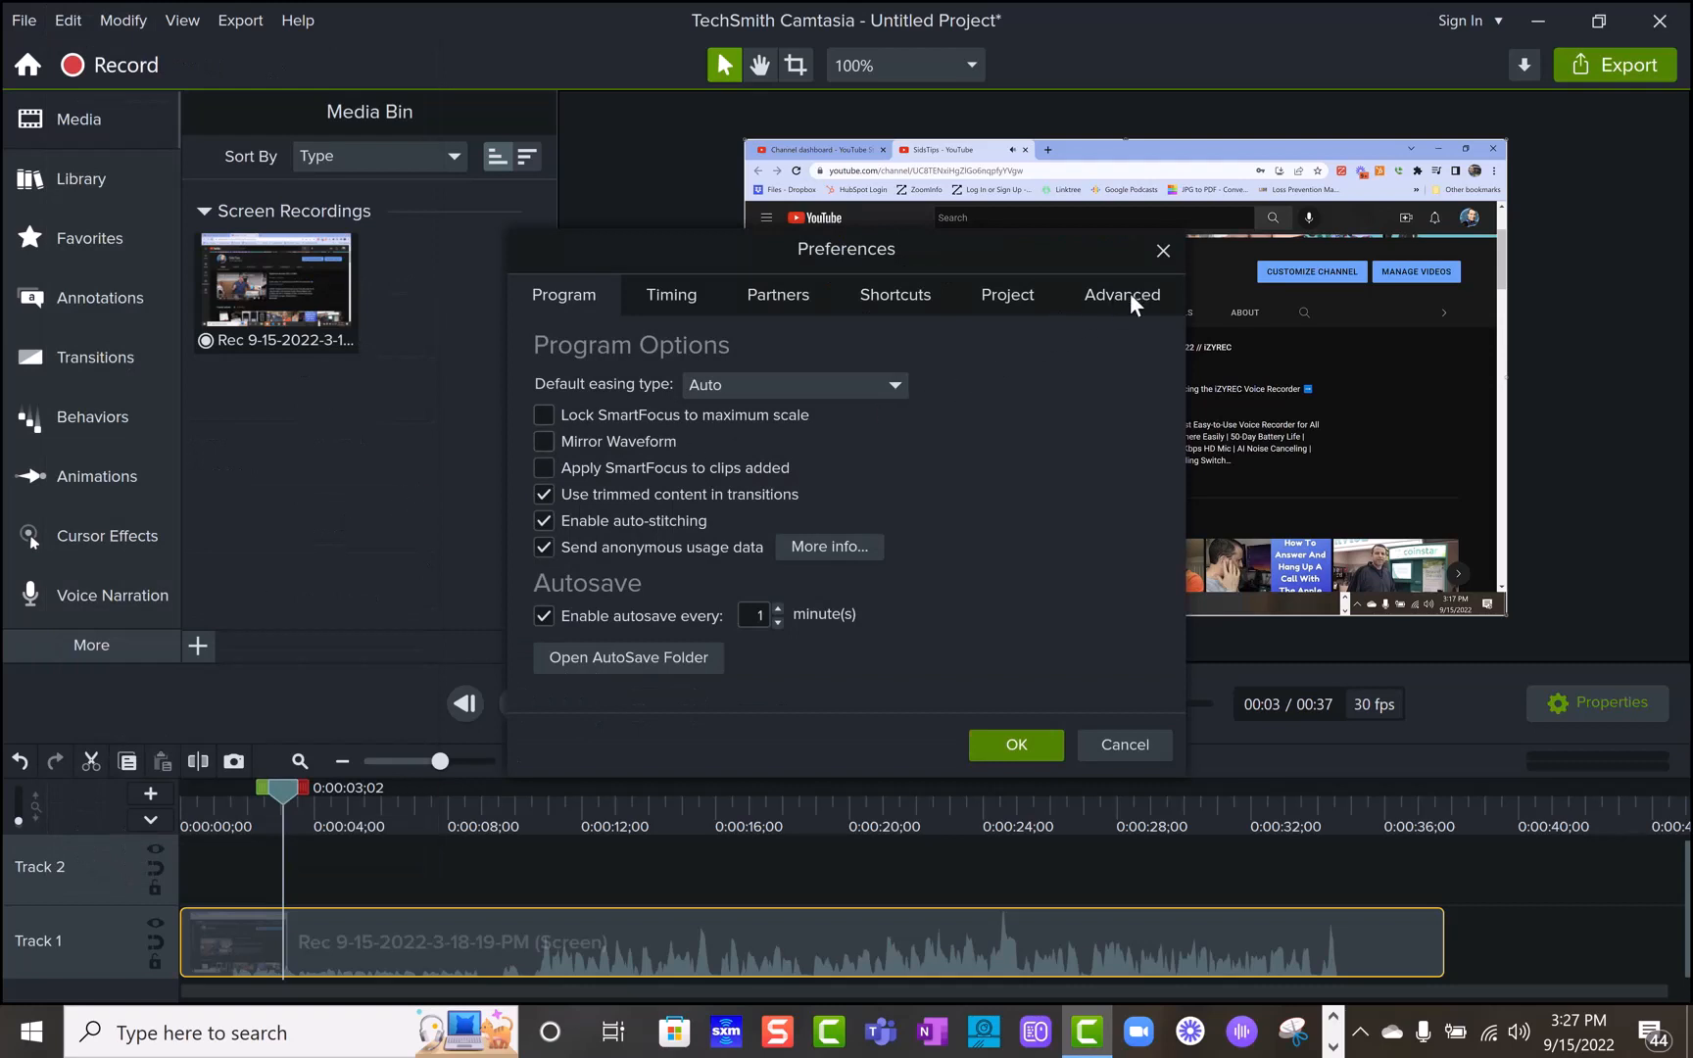
left_click(1122, 295)
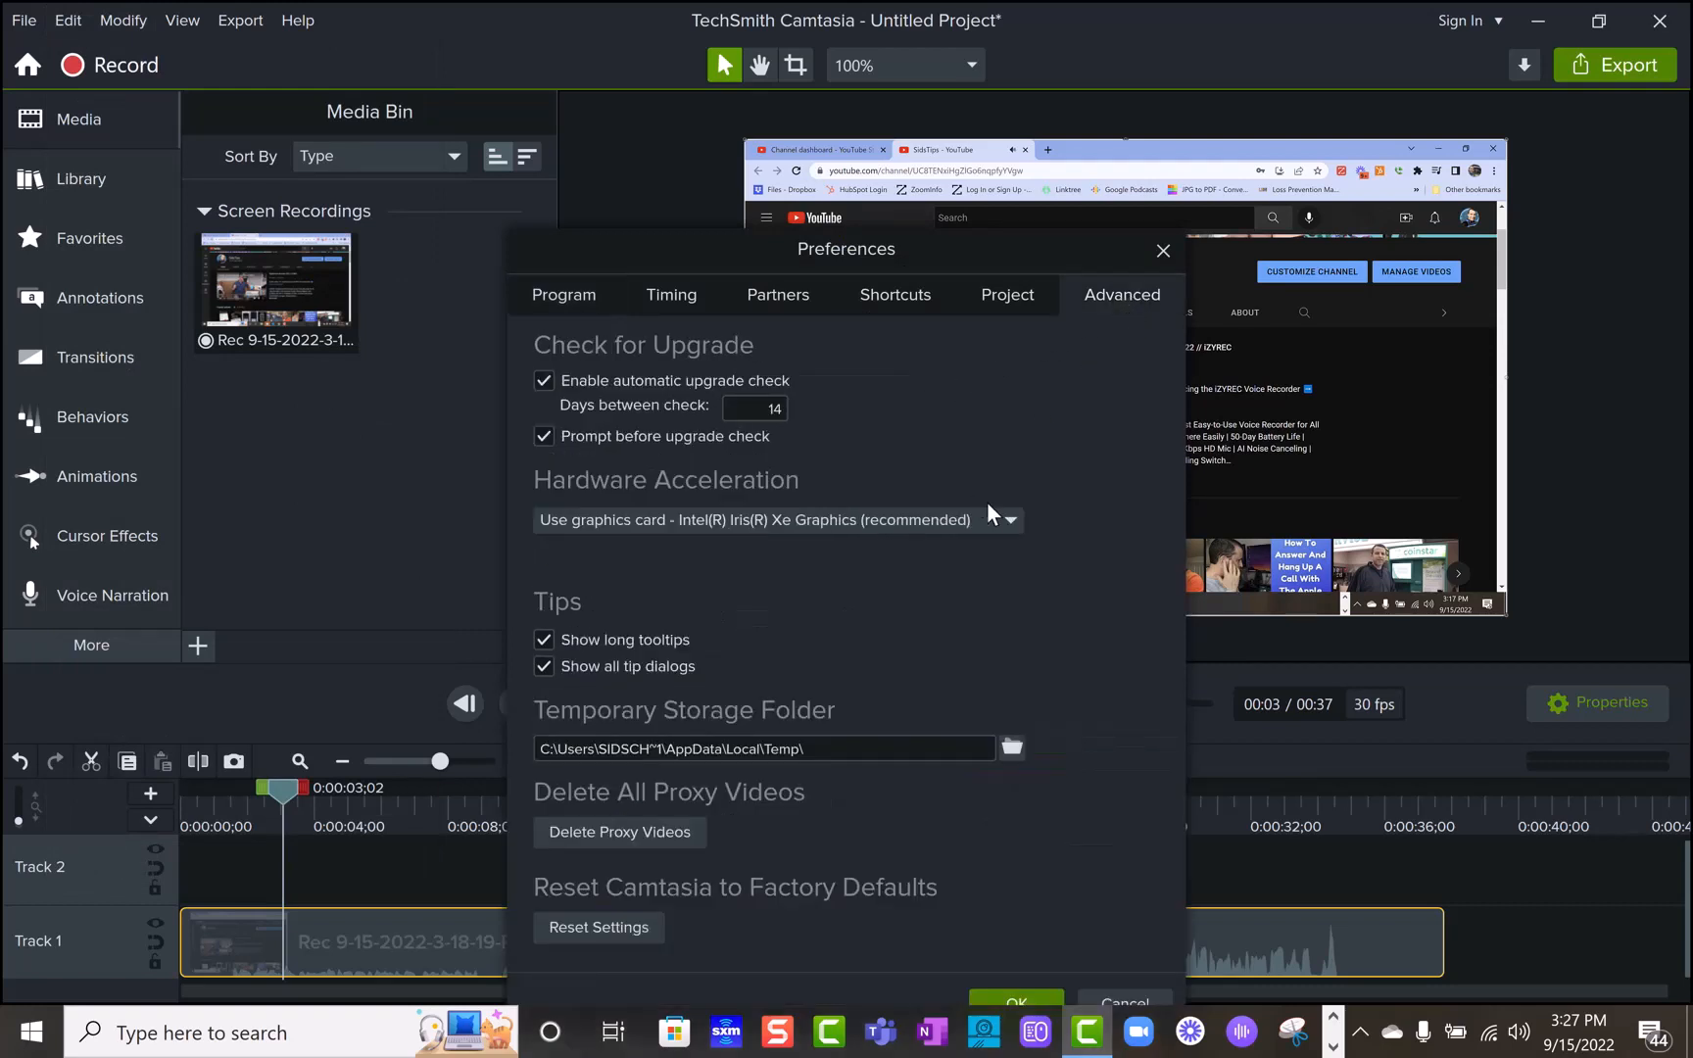
left_click(1008, 519)
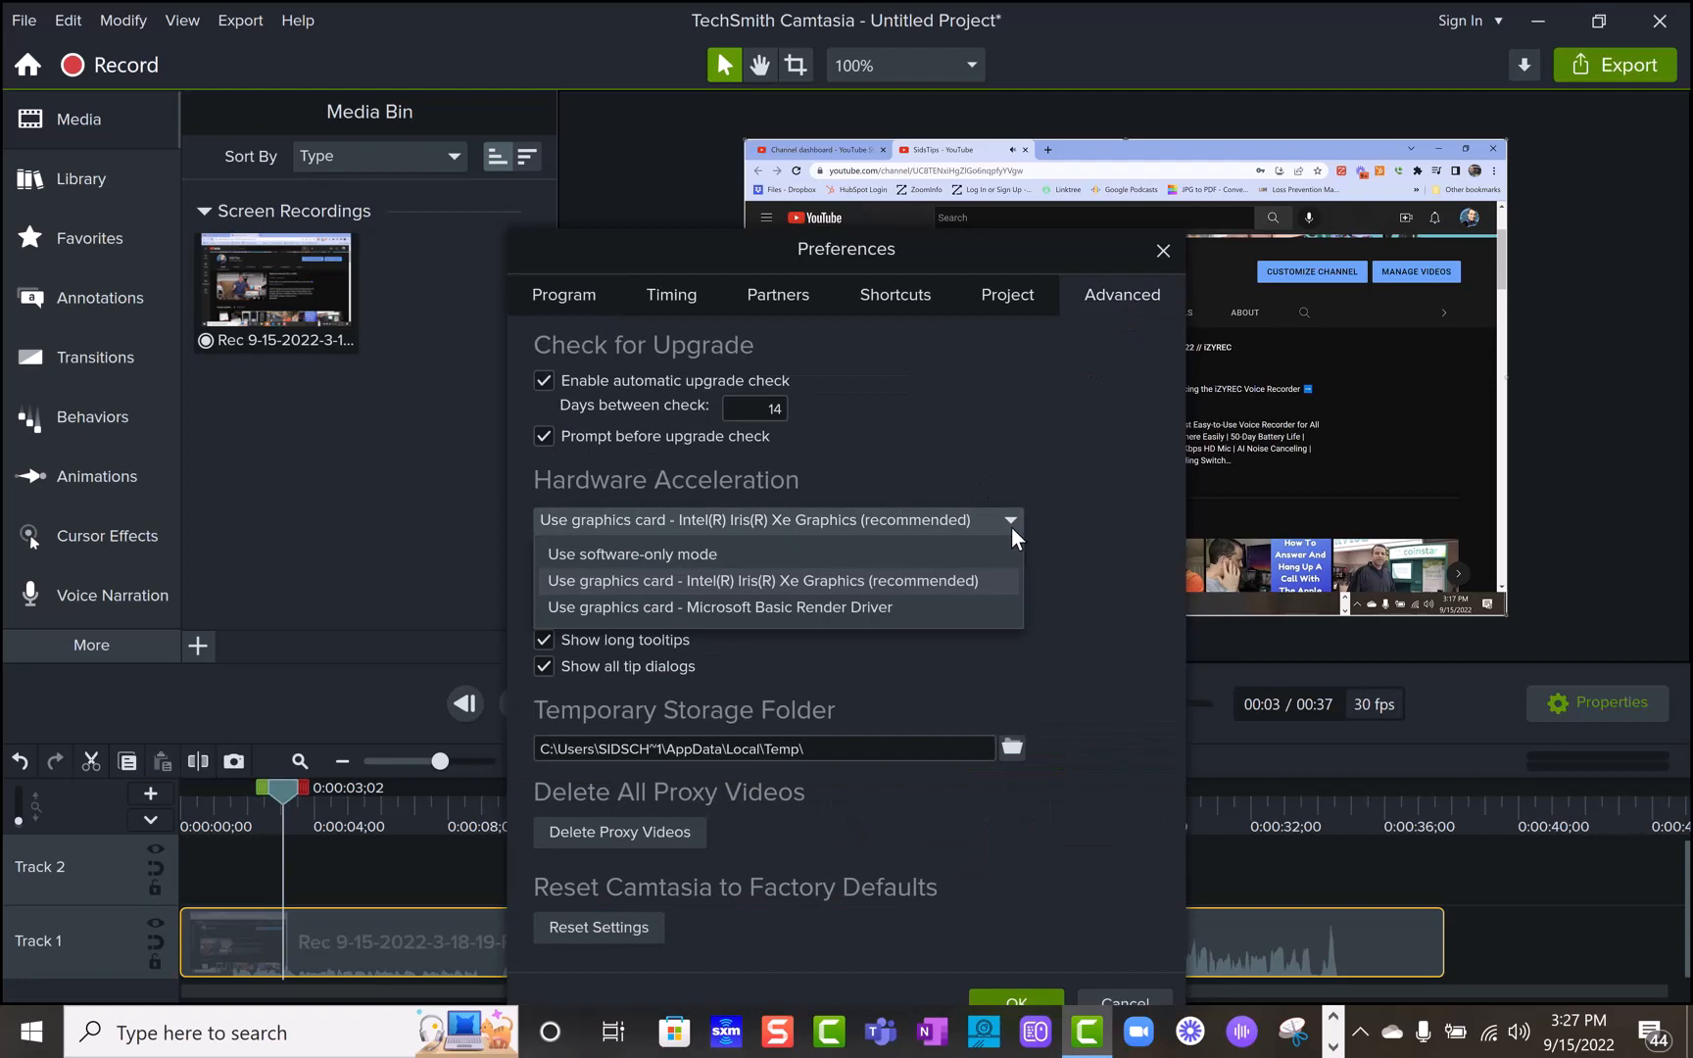
left_click(632, 553)
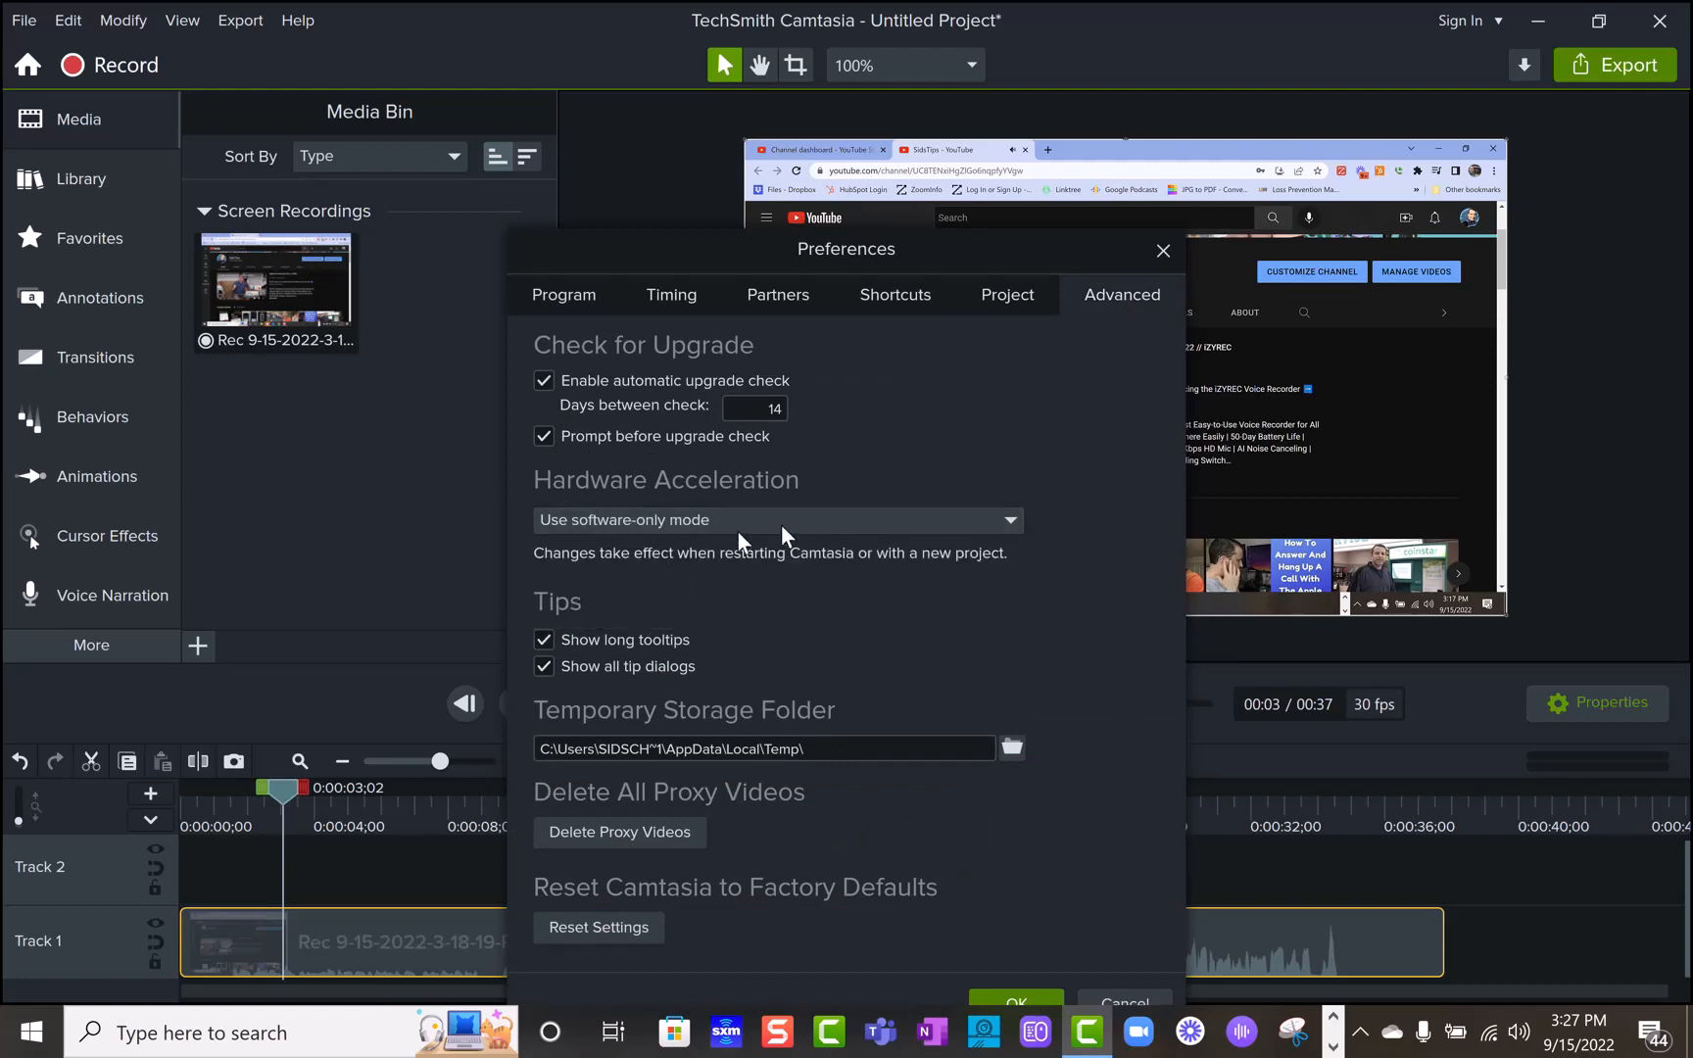
left_click(1013, 1001)
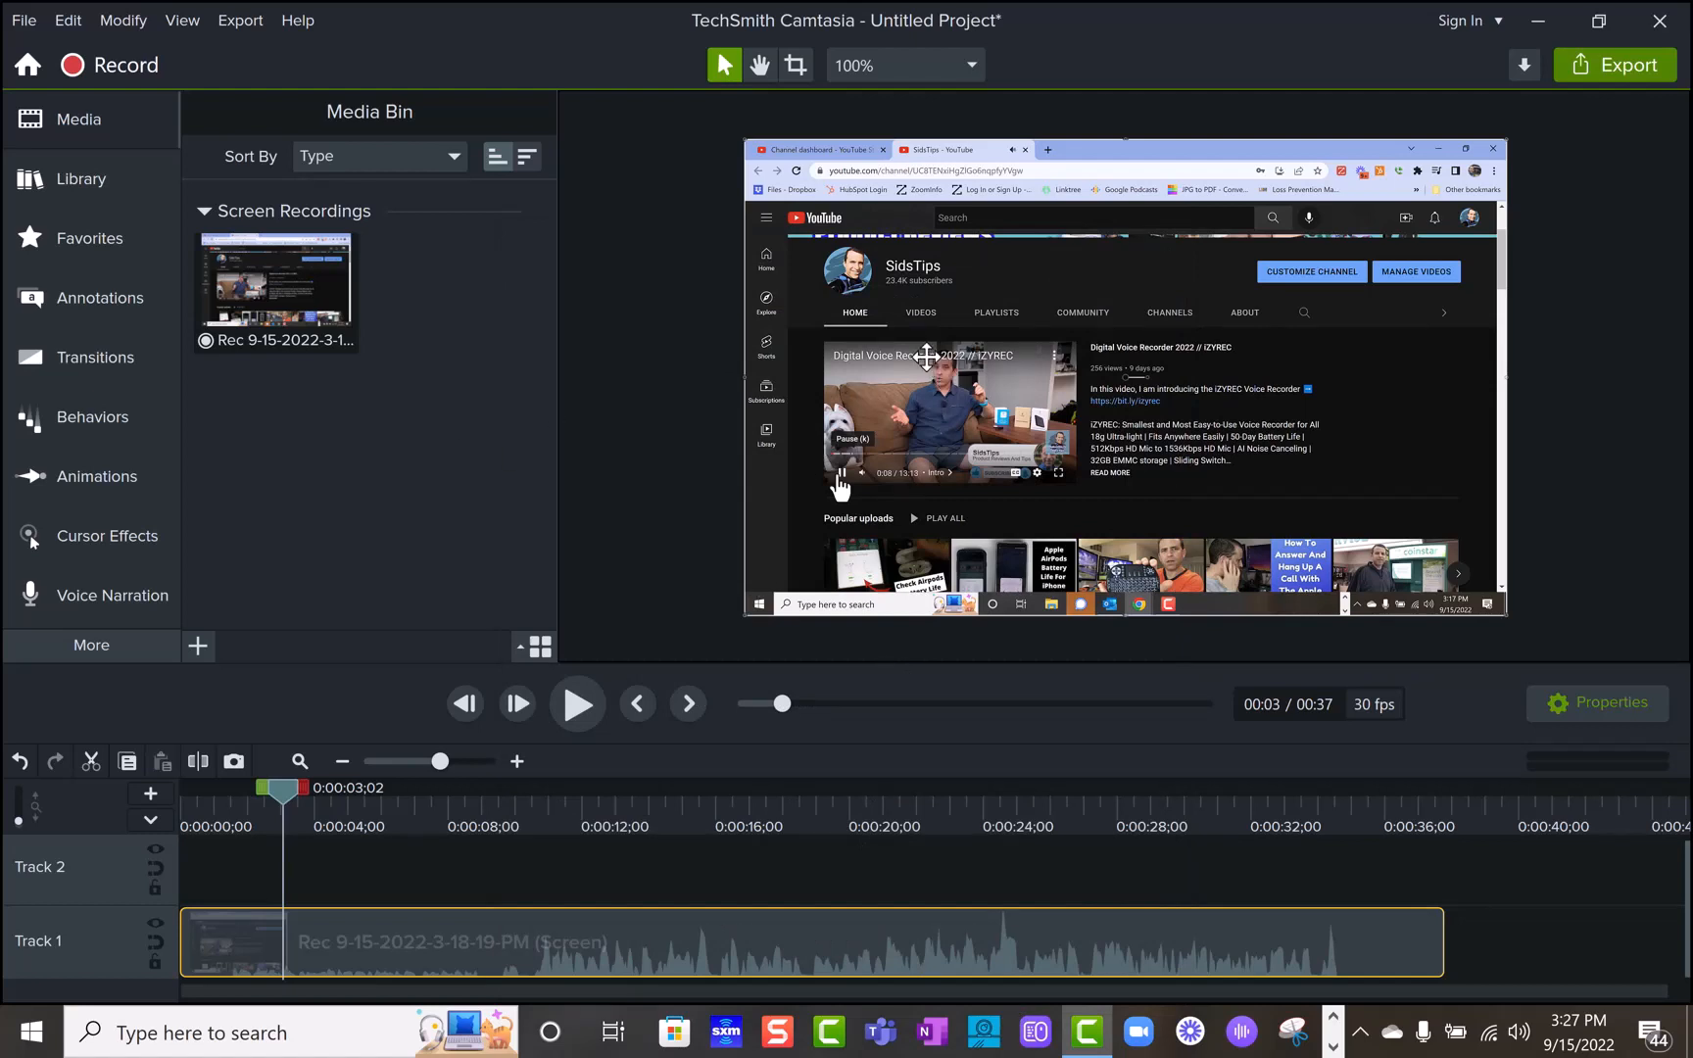
Step: Save the project under the name 'Test' in Downloads
left_click(23, 19)
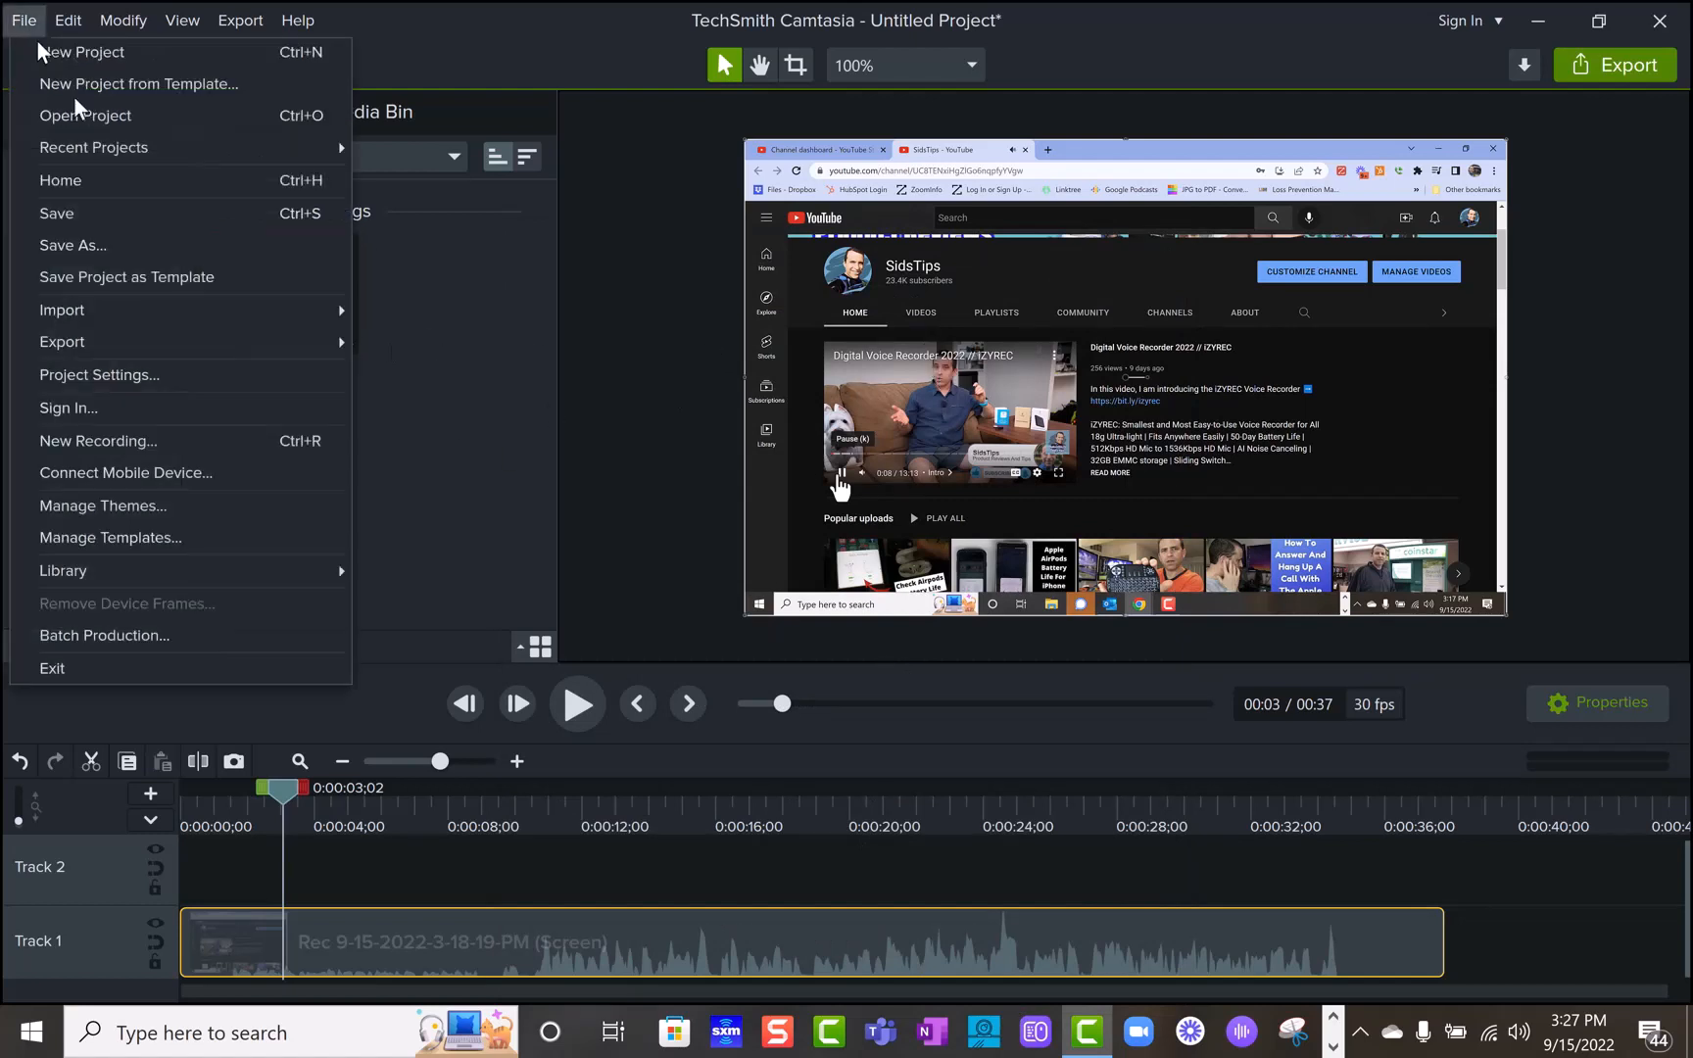
left_click(73, 245)
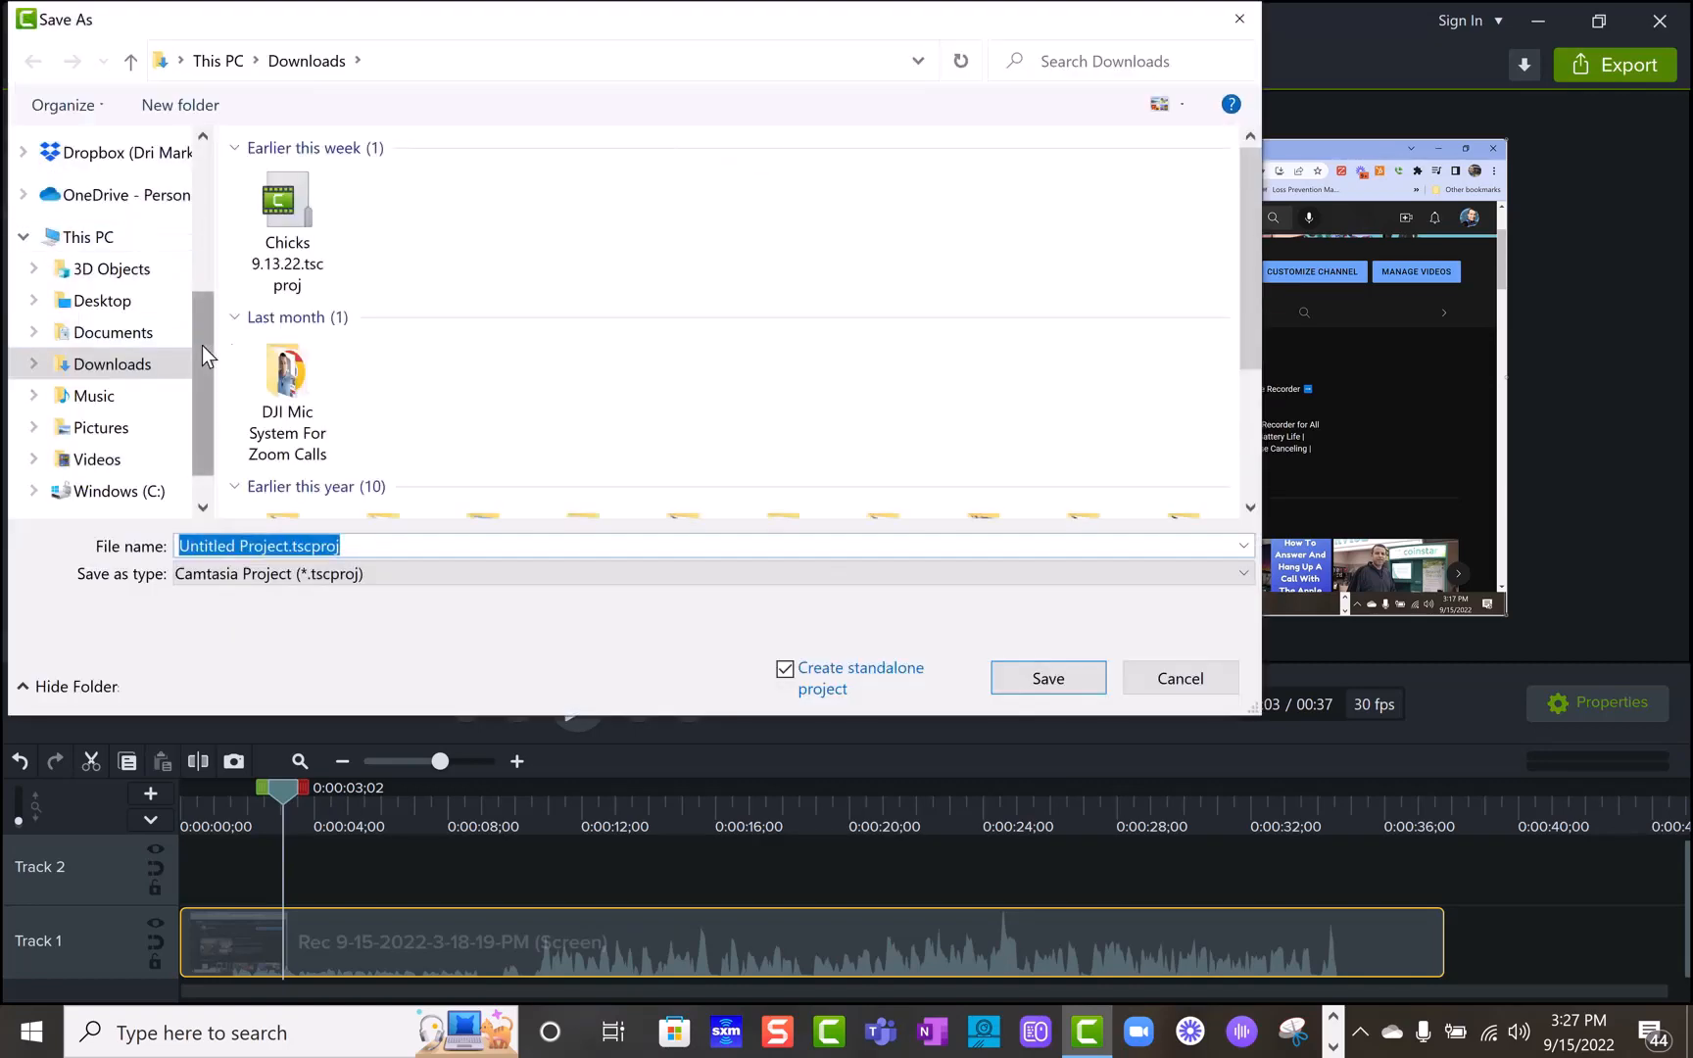
type("Test")
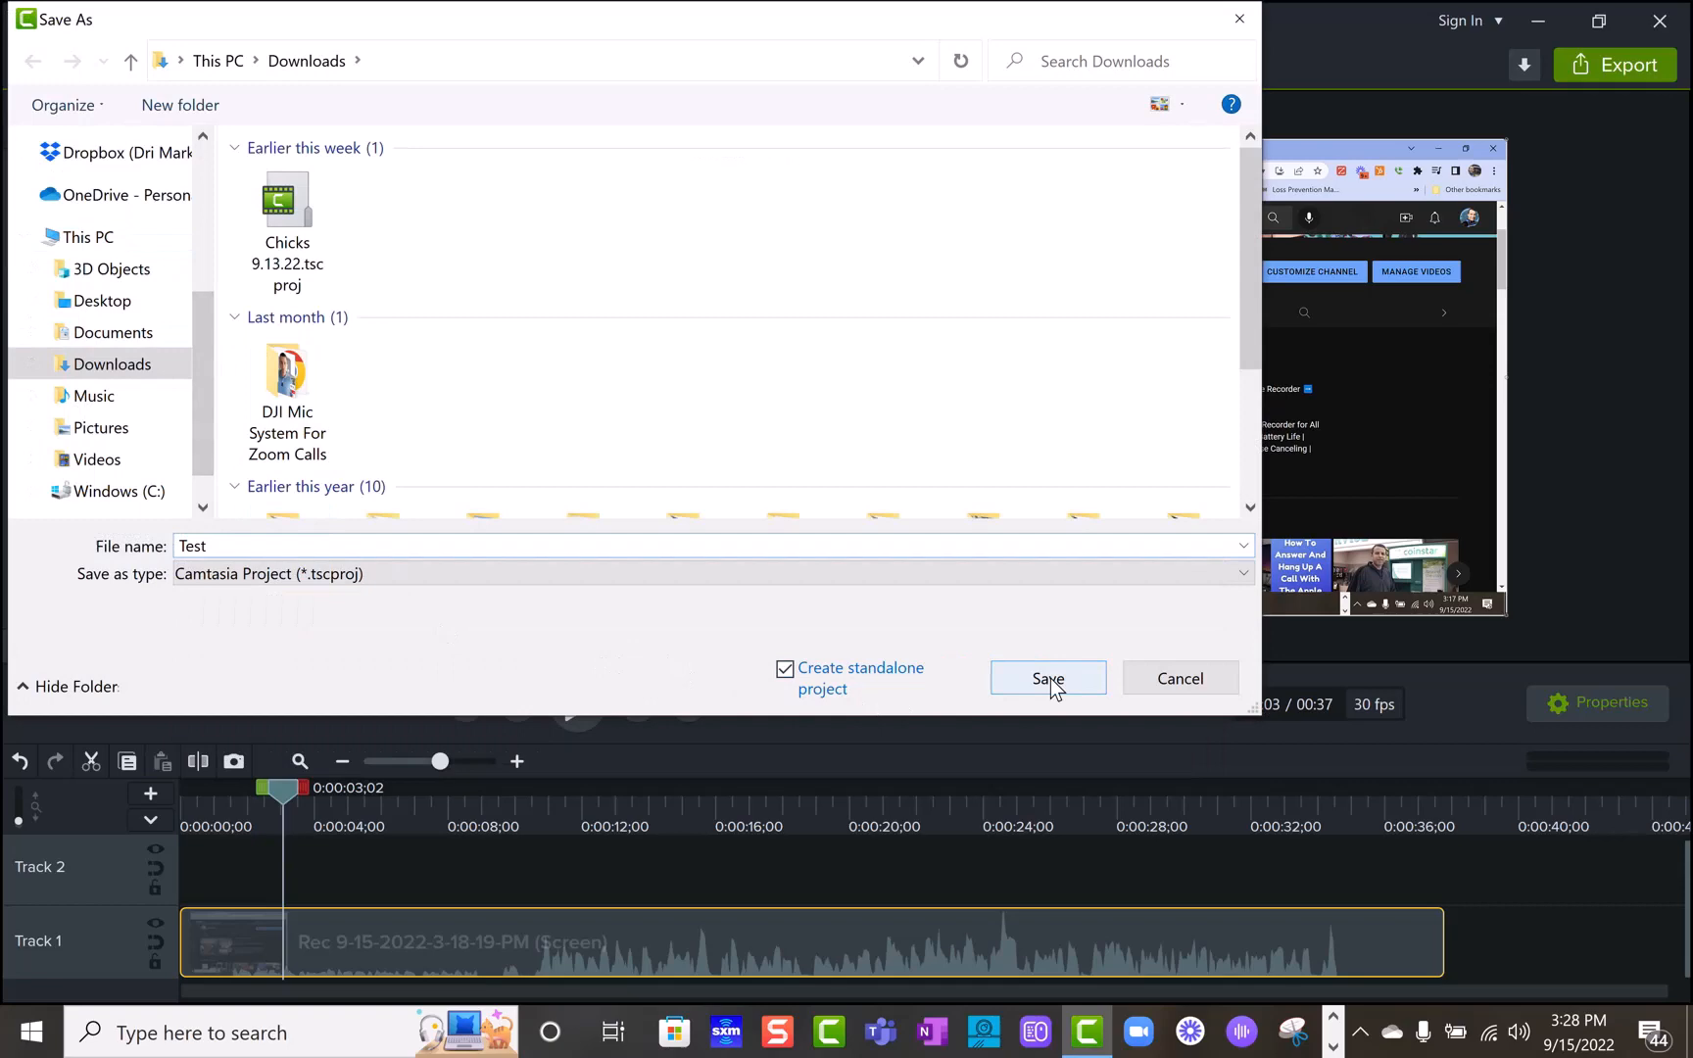
left_click(1046, 678)
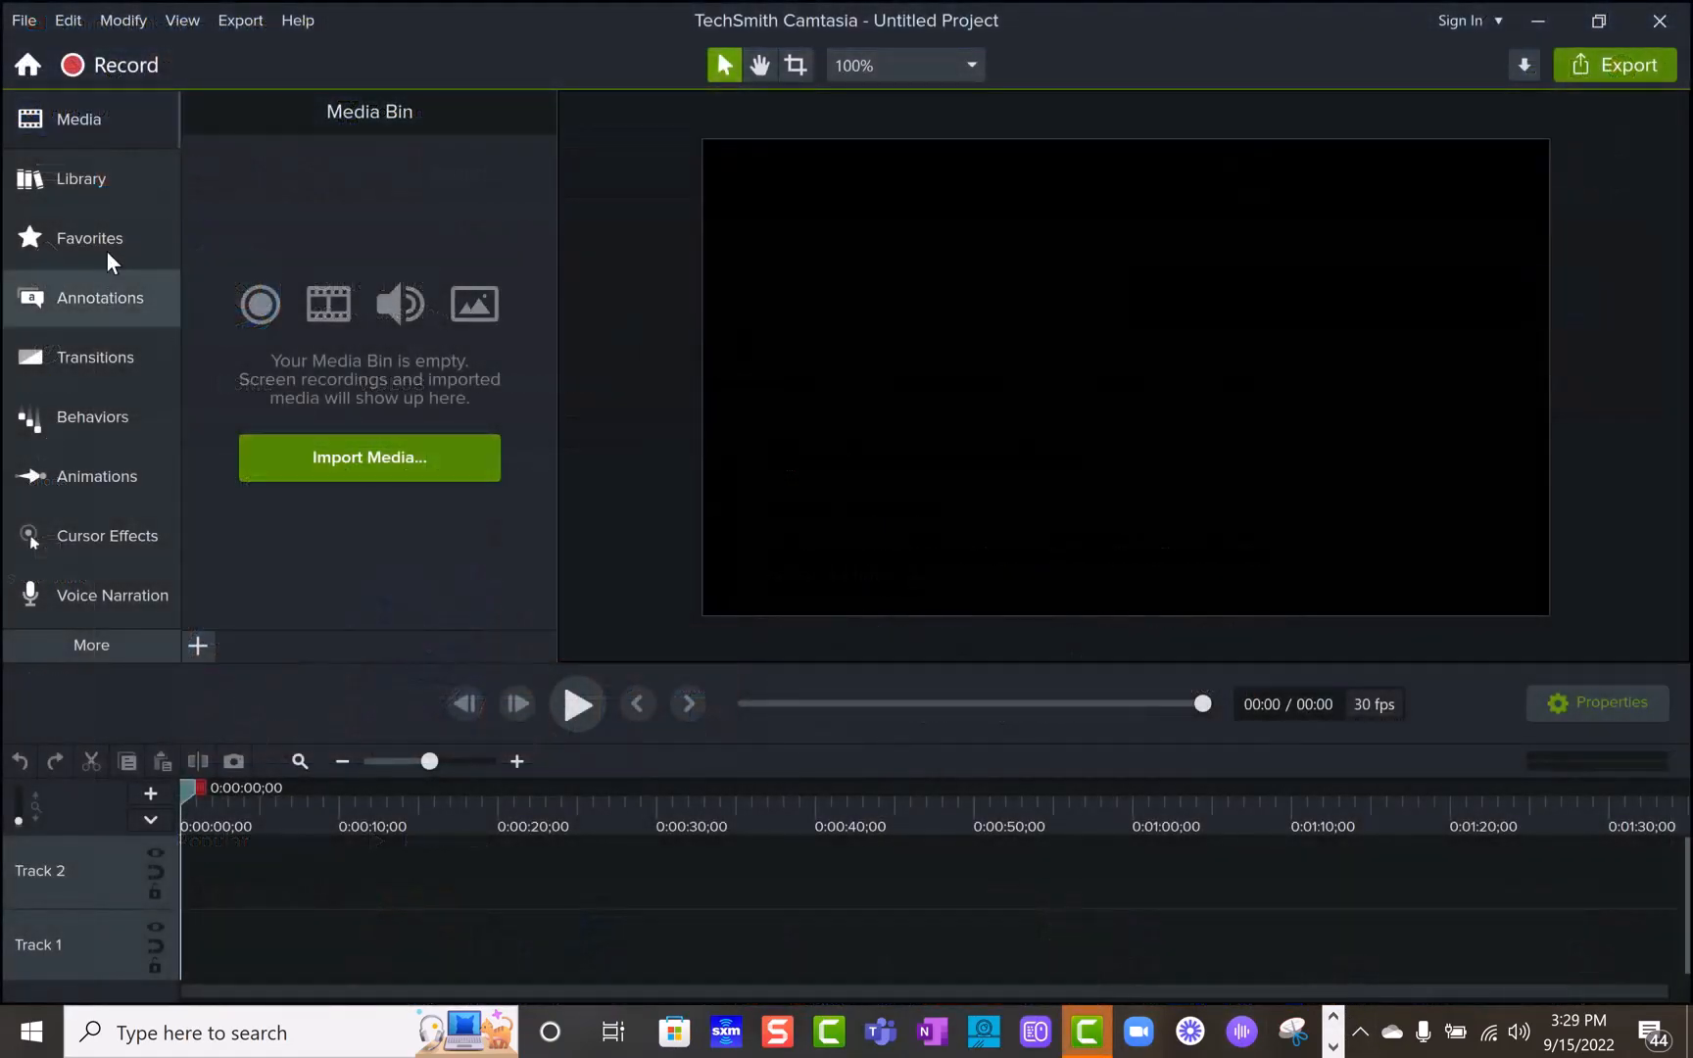
Step: Open Test.tscproj from the Test project folder in Downloads
left_click(22, 20)
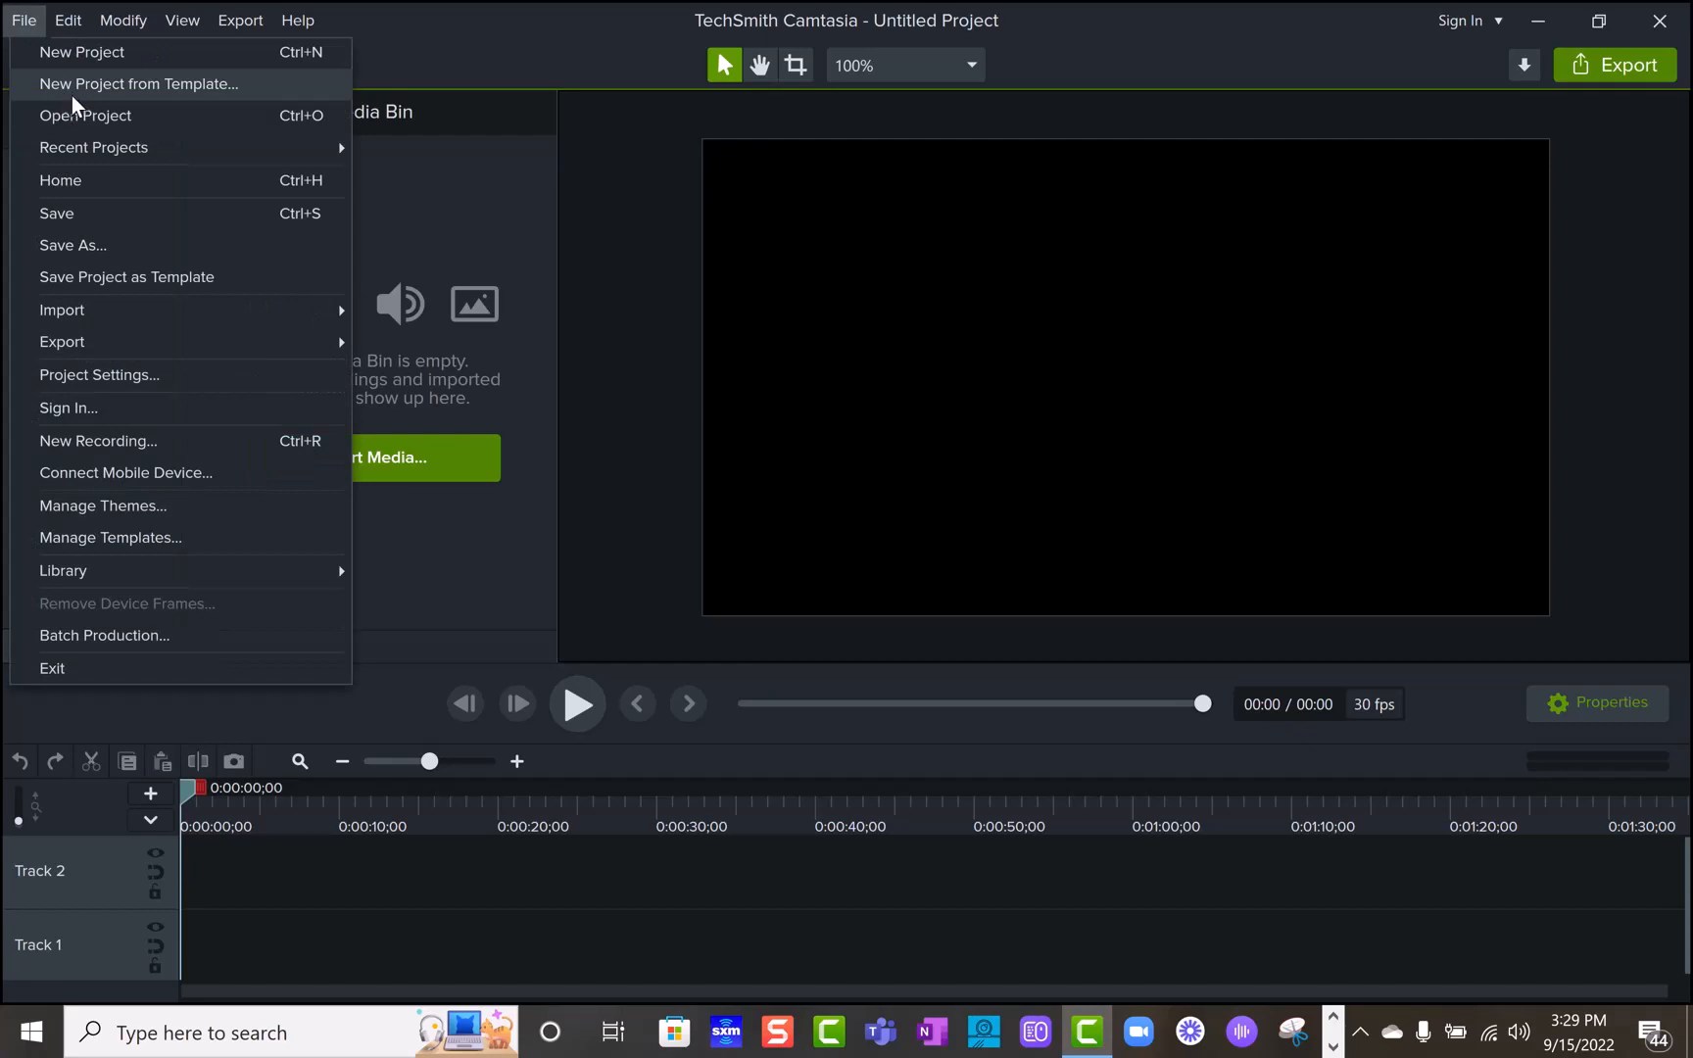
left_click(84, 115)
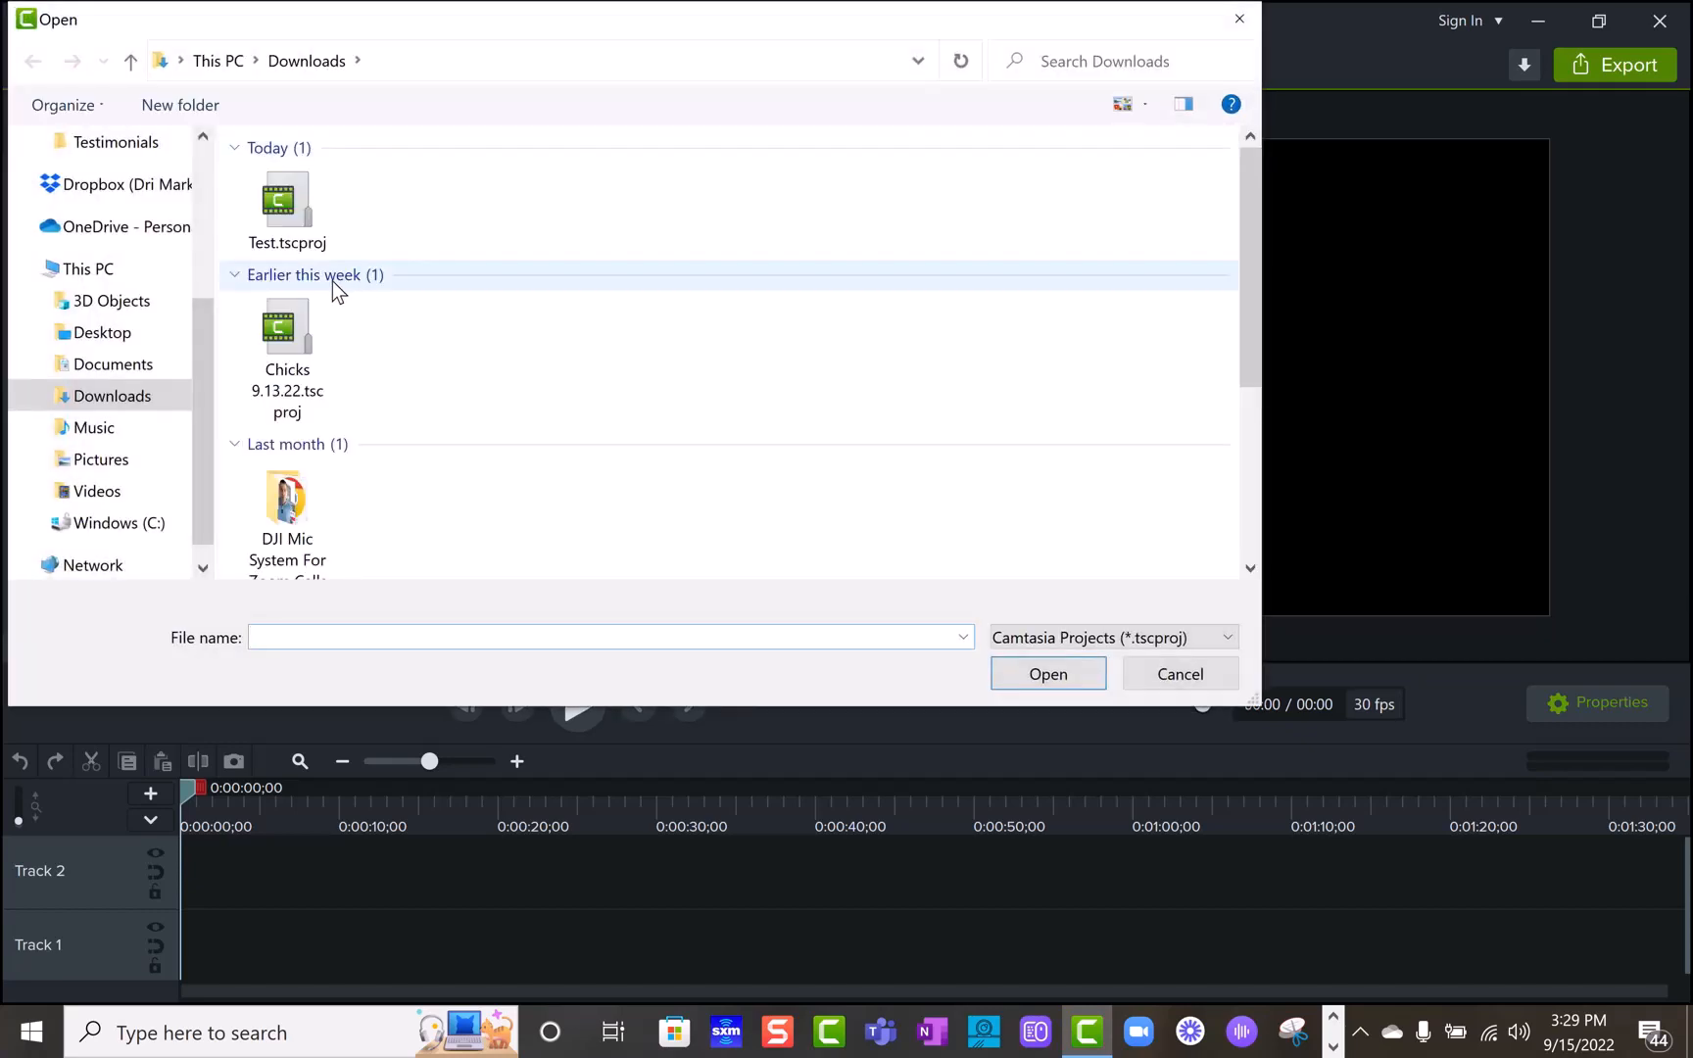
double_click(287, 201)
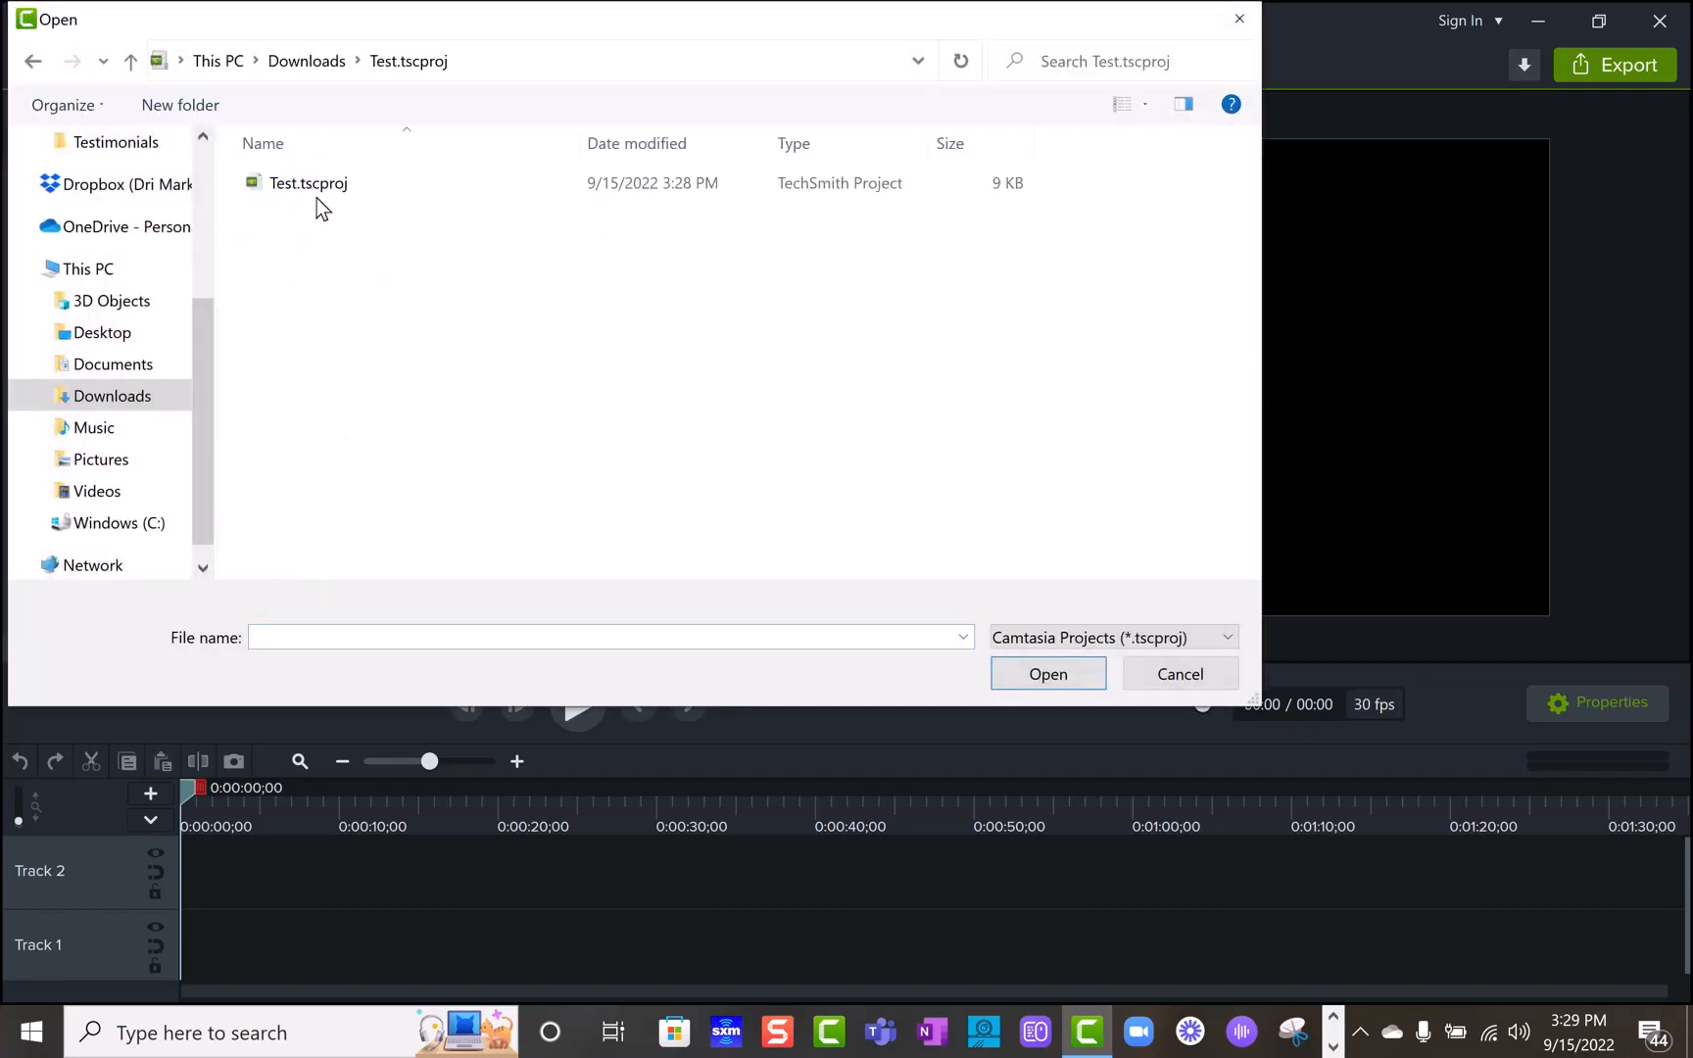
left_click(1046, 674)
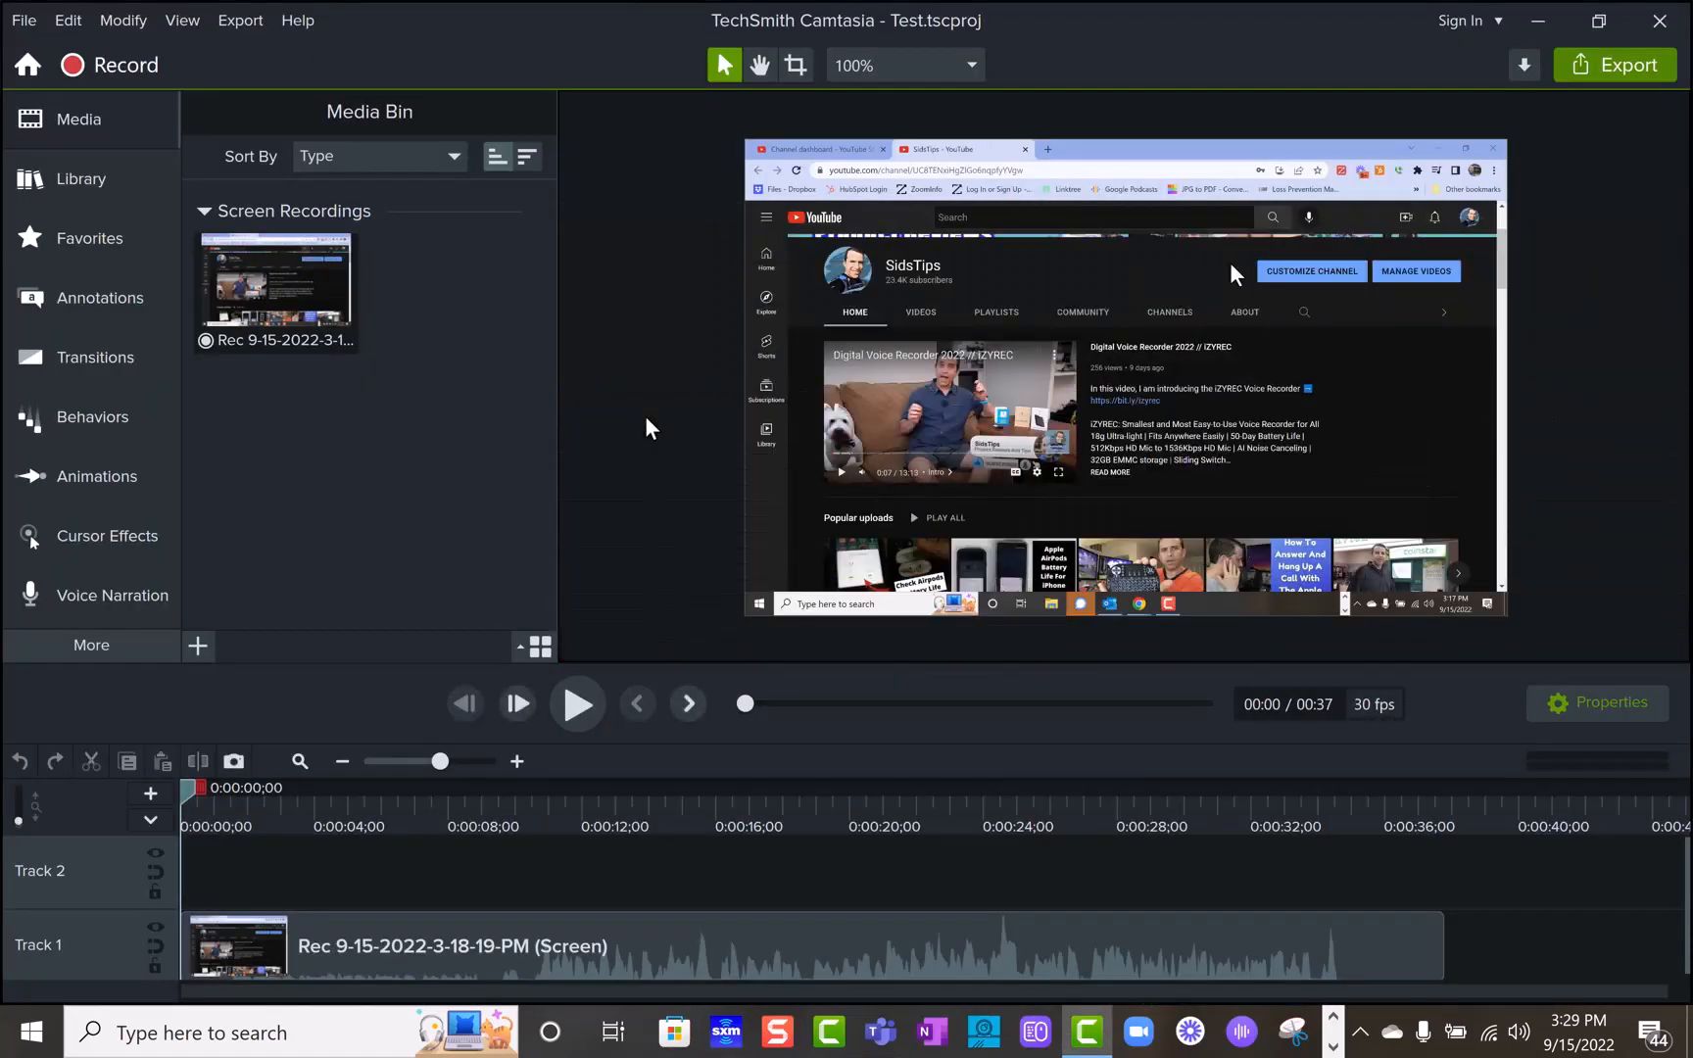
Step: Export the project as MP4 'Test1' into Downloads and start rendering
left_click(1615, 65)
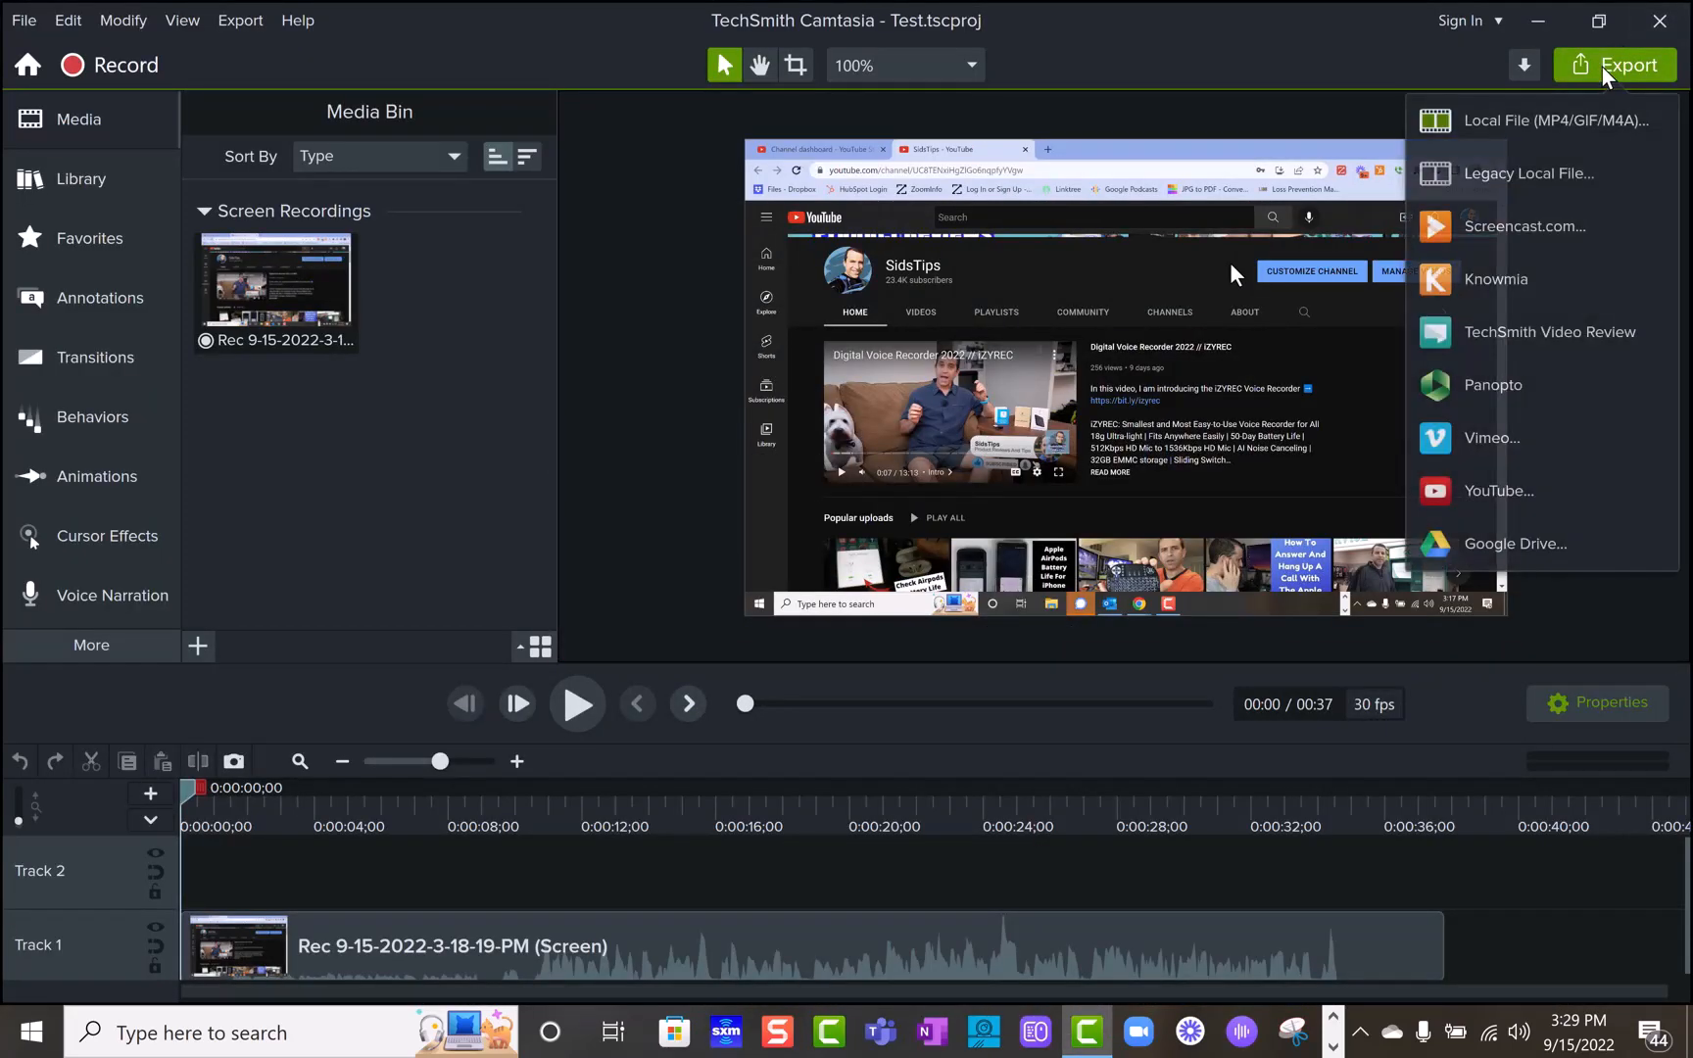
left_click(1552, 120)
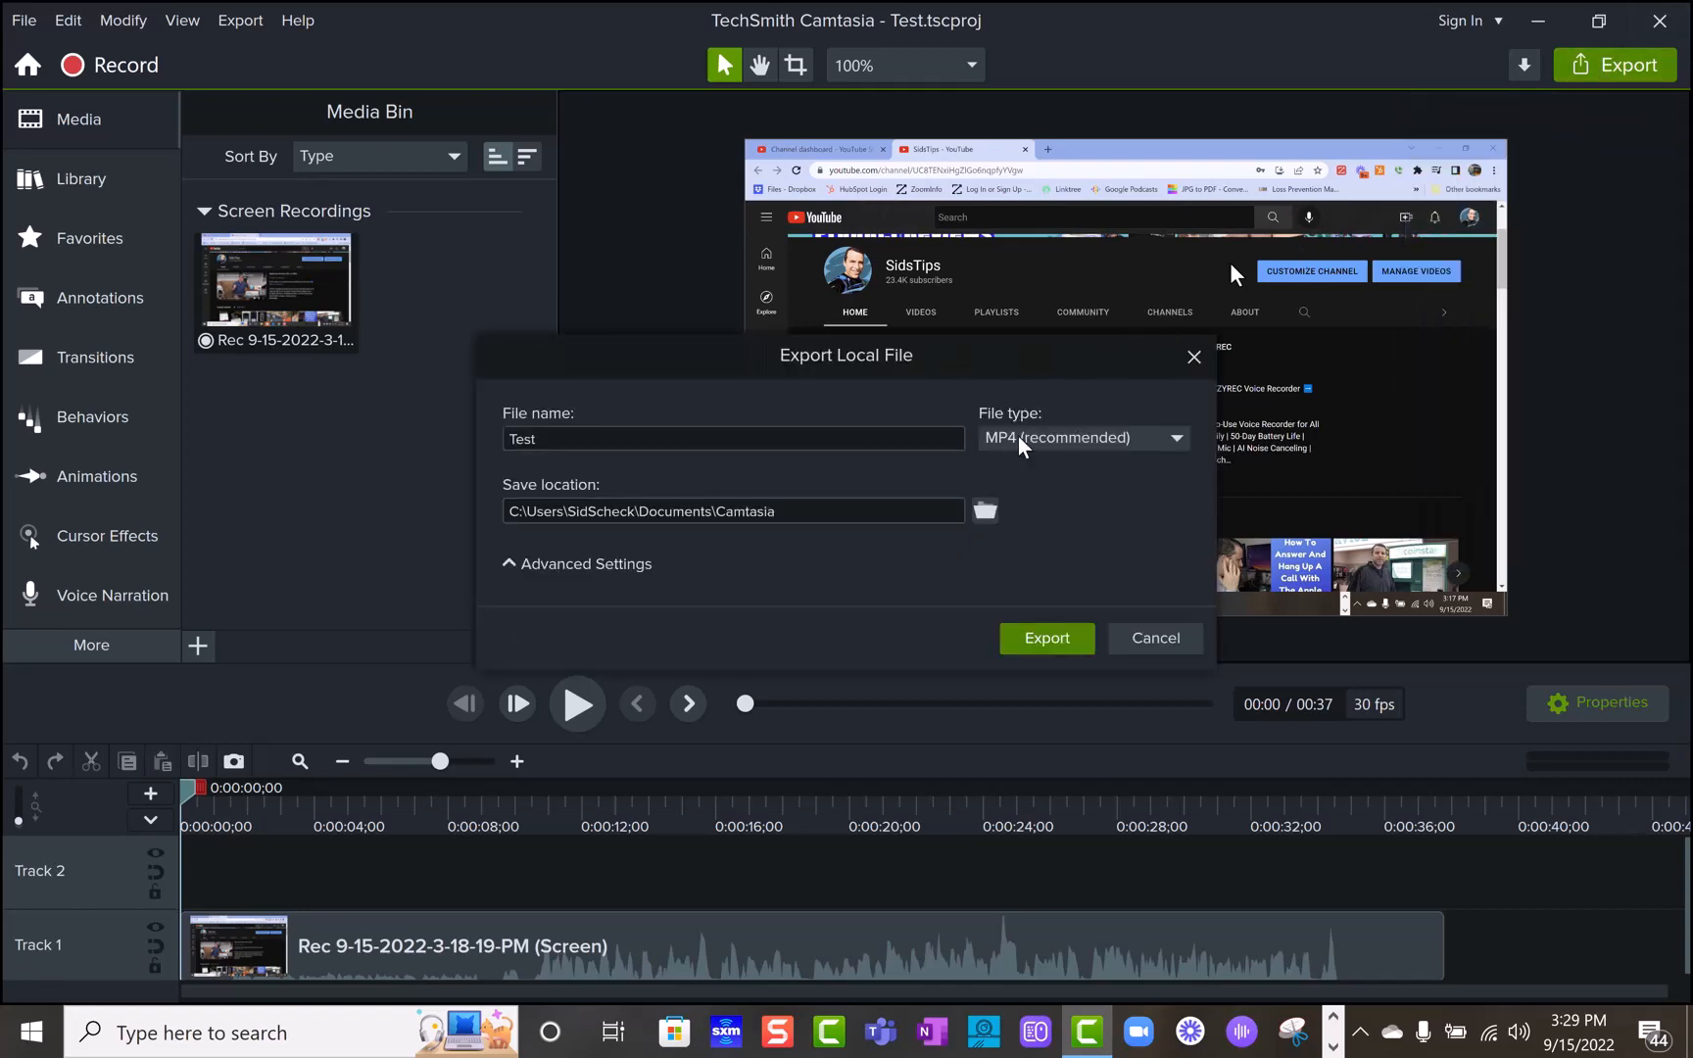
left_click(983, 510)
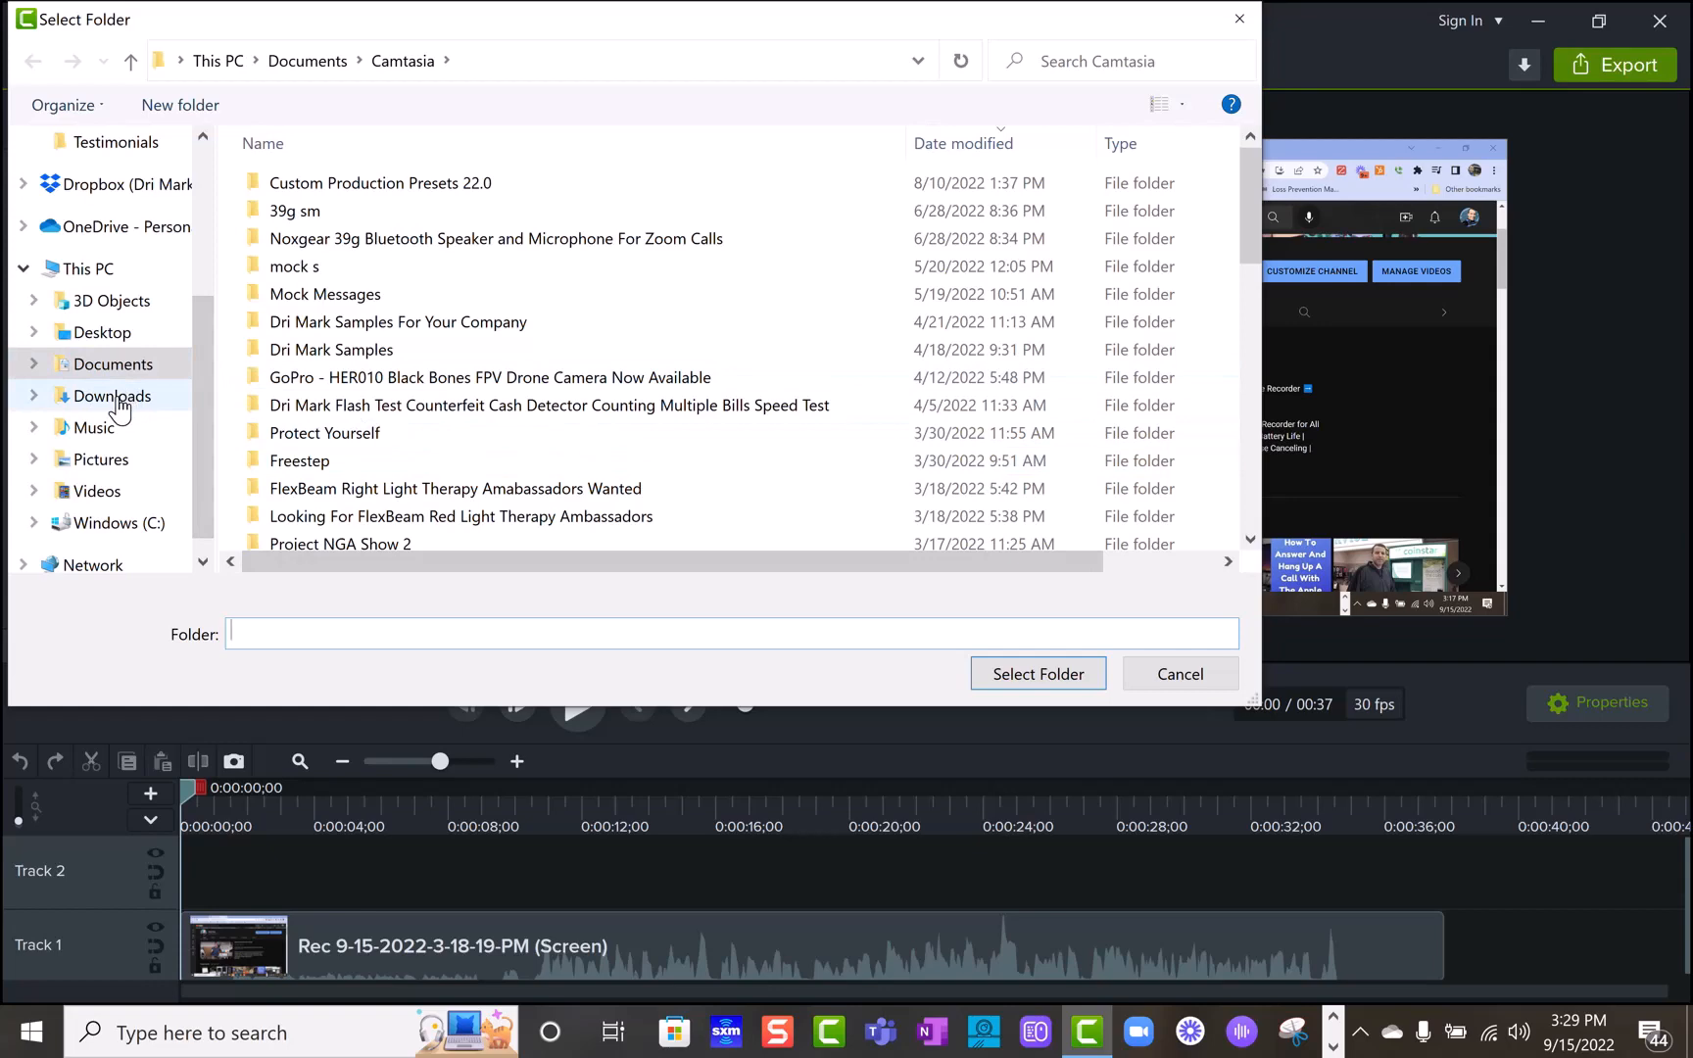
left_click(112, 395)
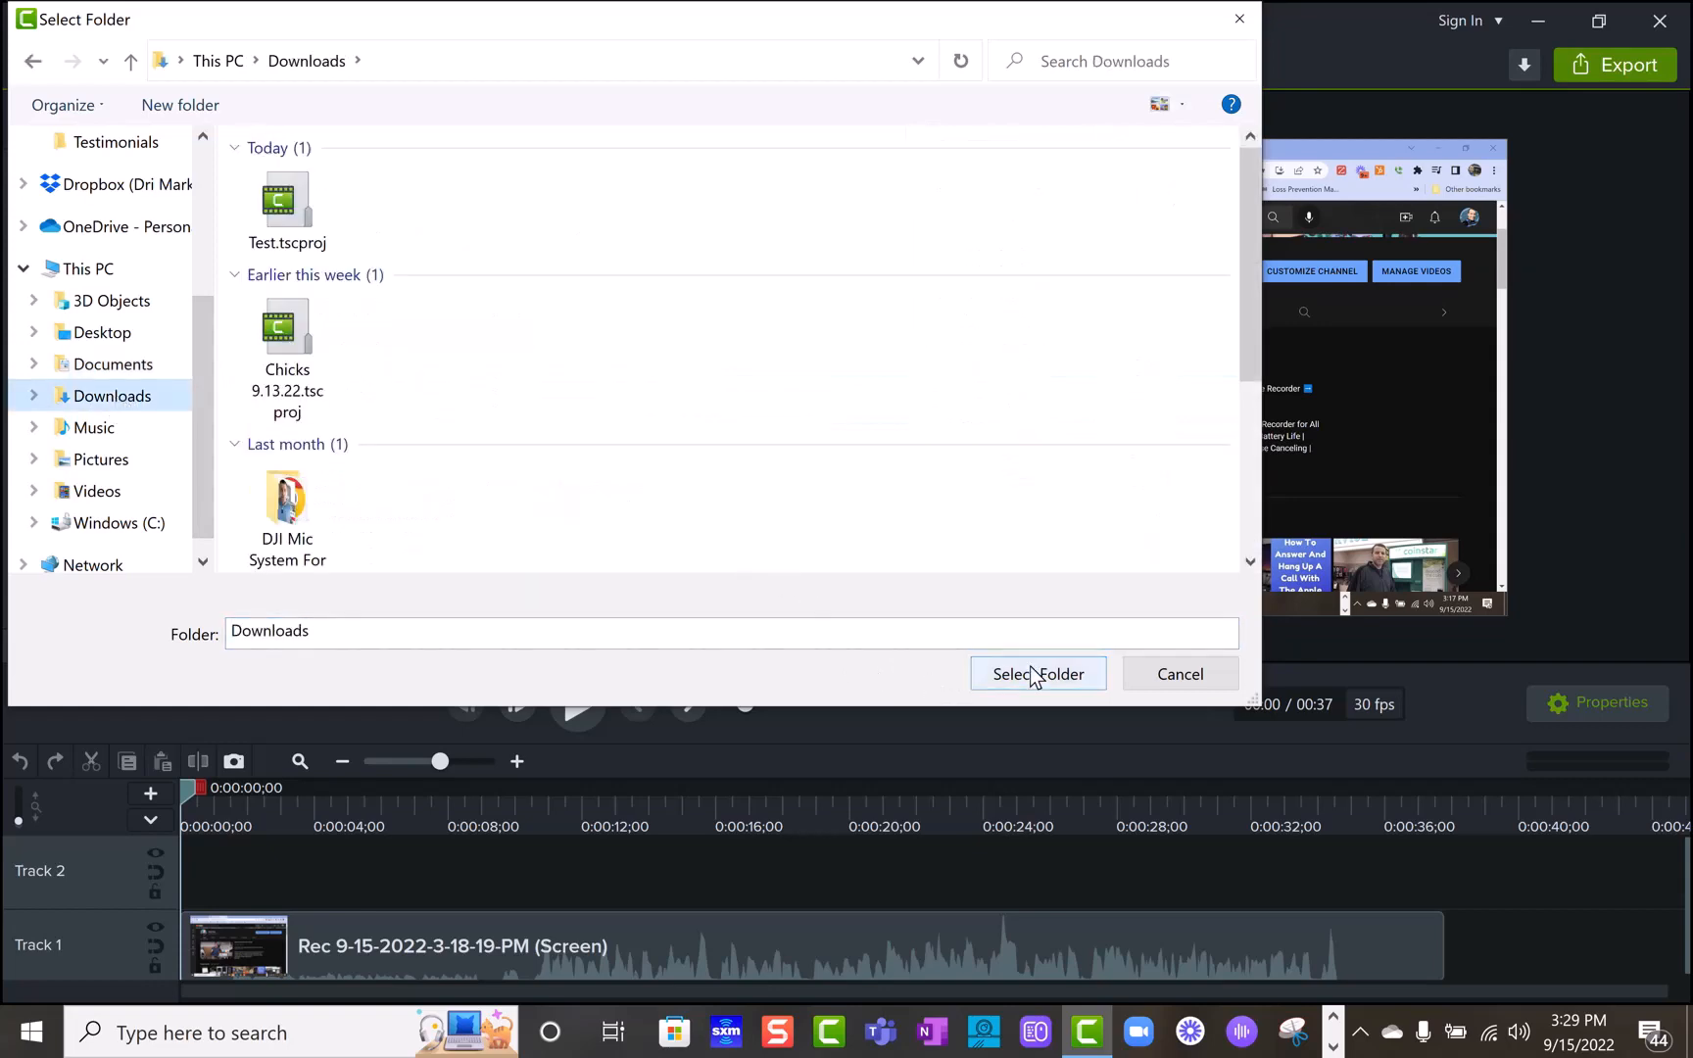
left_click(1036, 674)
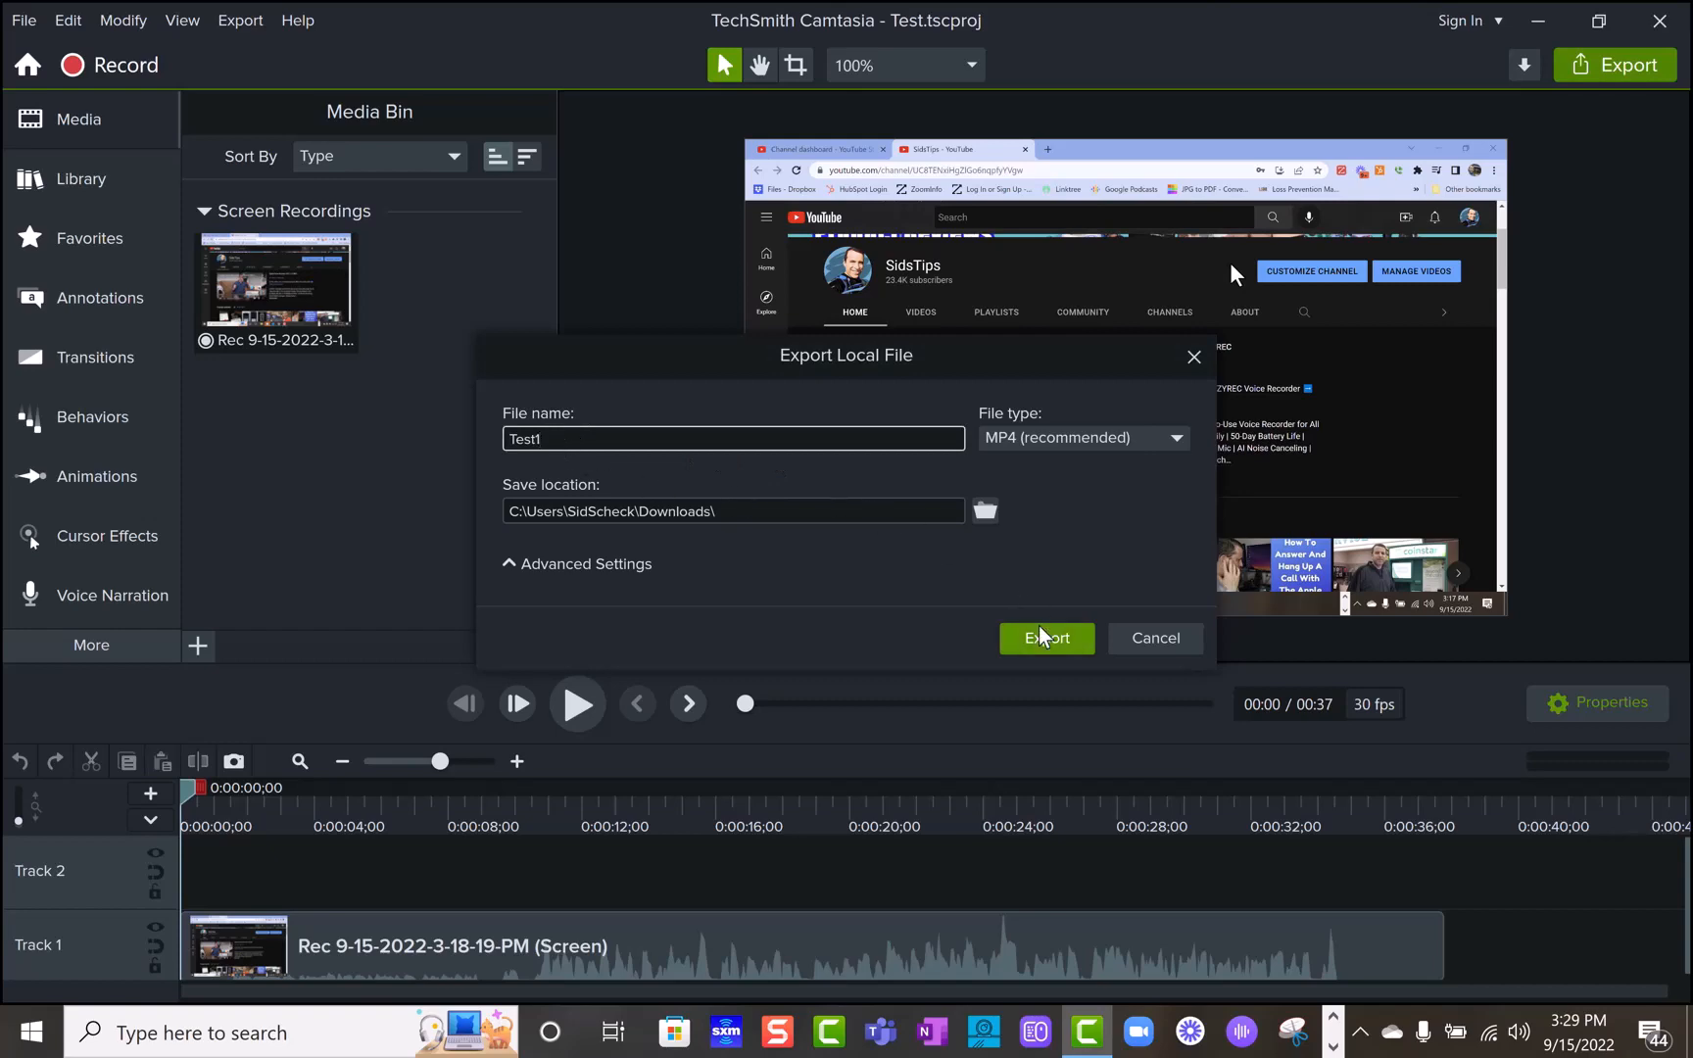
left_click(1044, 636)
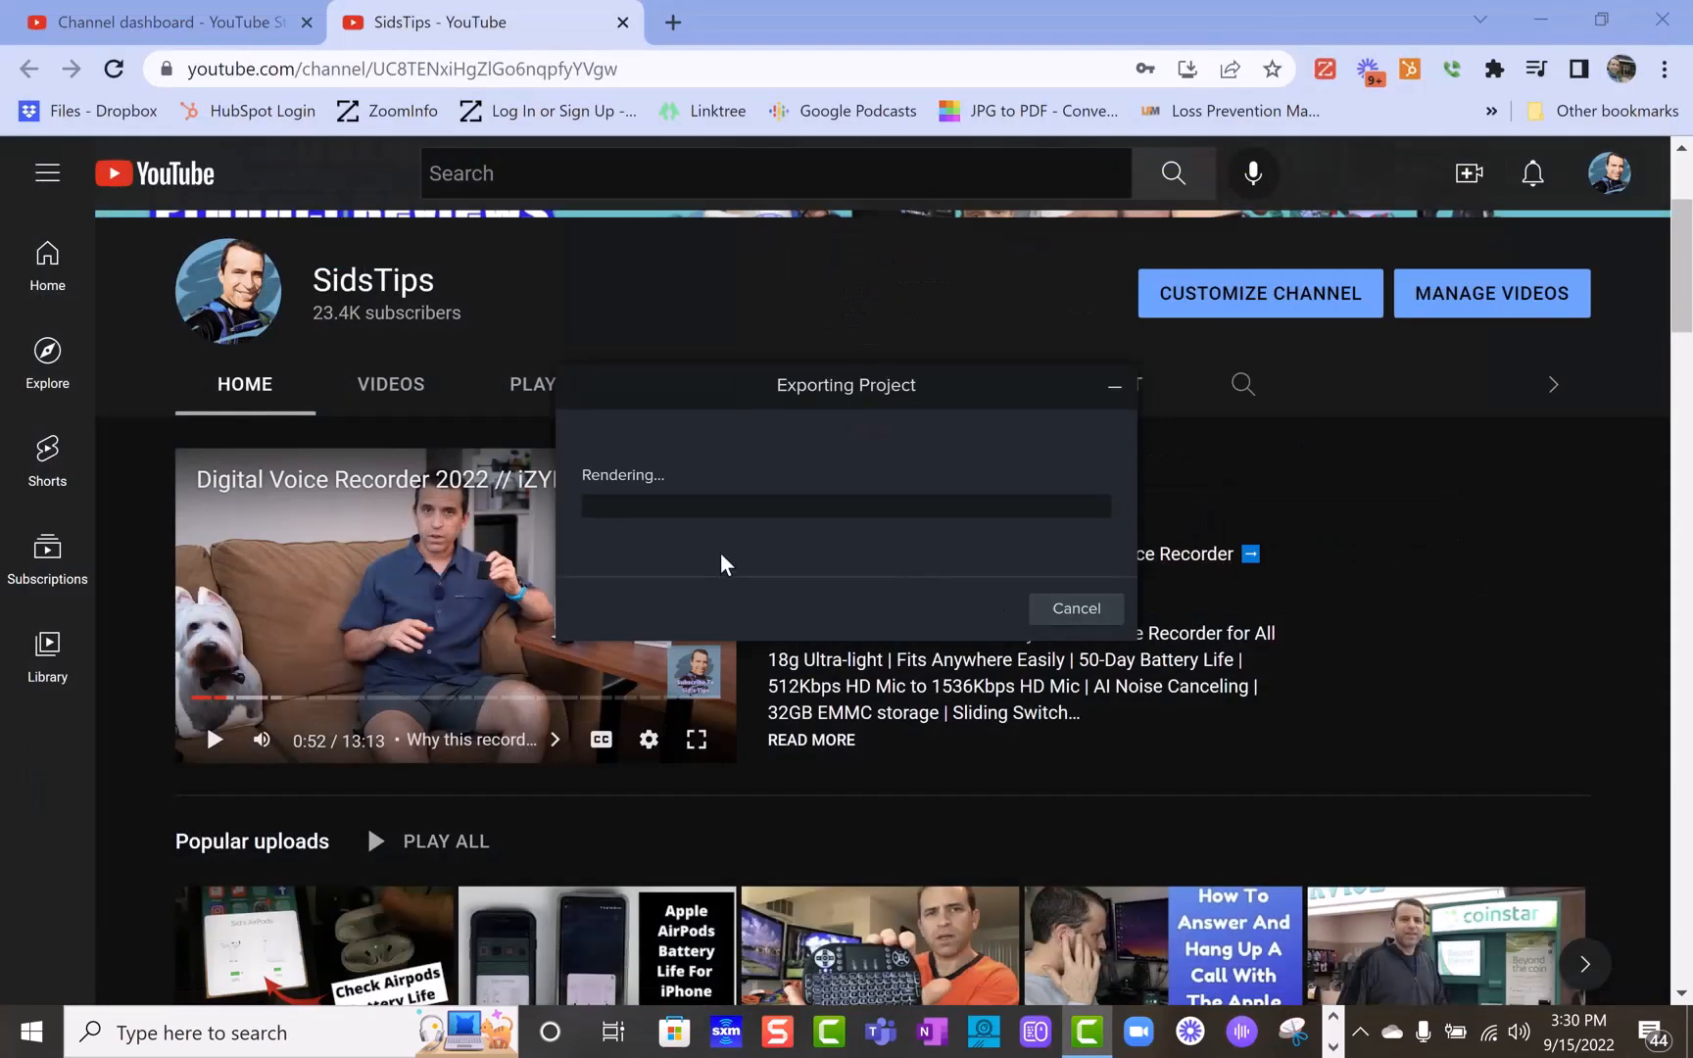